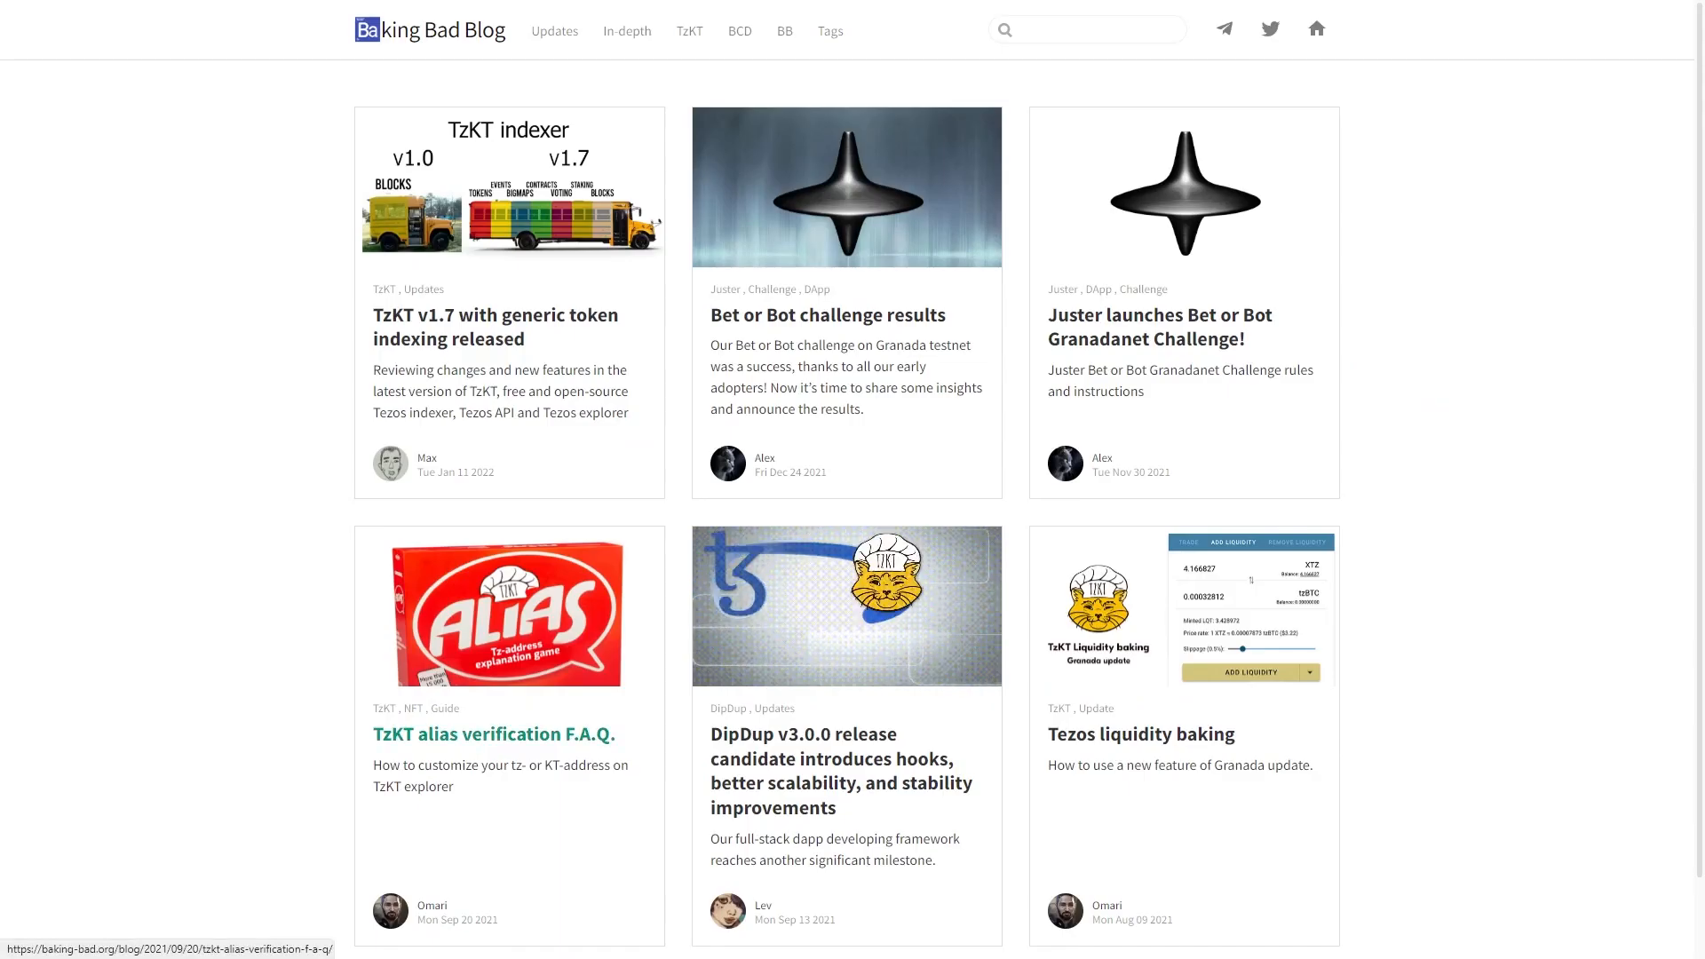
Open the 'TzKT alias verification F.A.Q.' article and scroll down to its TzKT Profiles link.
click(493, 732)
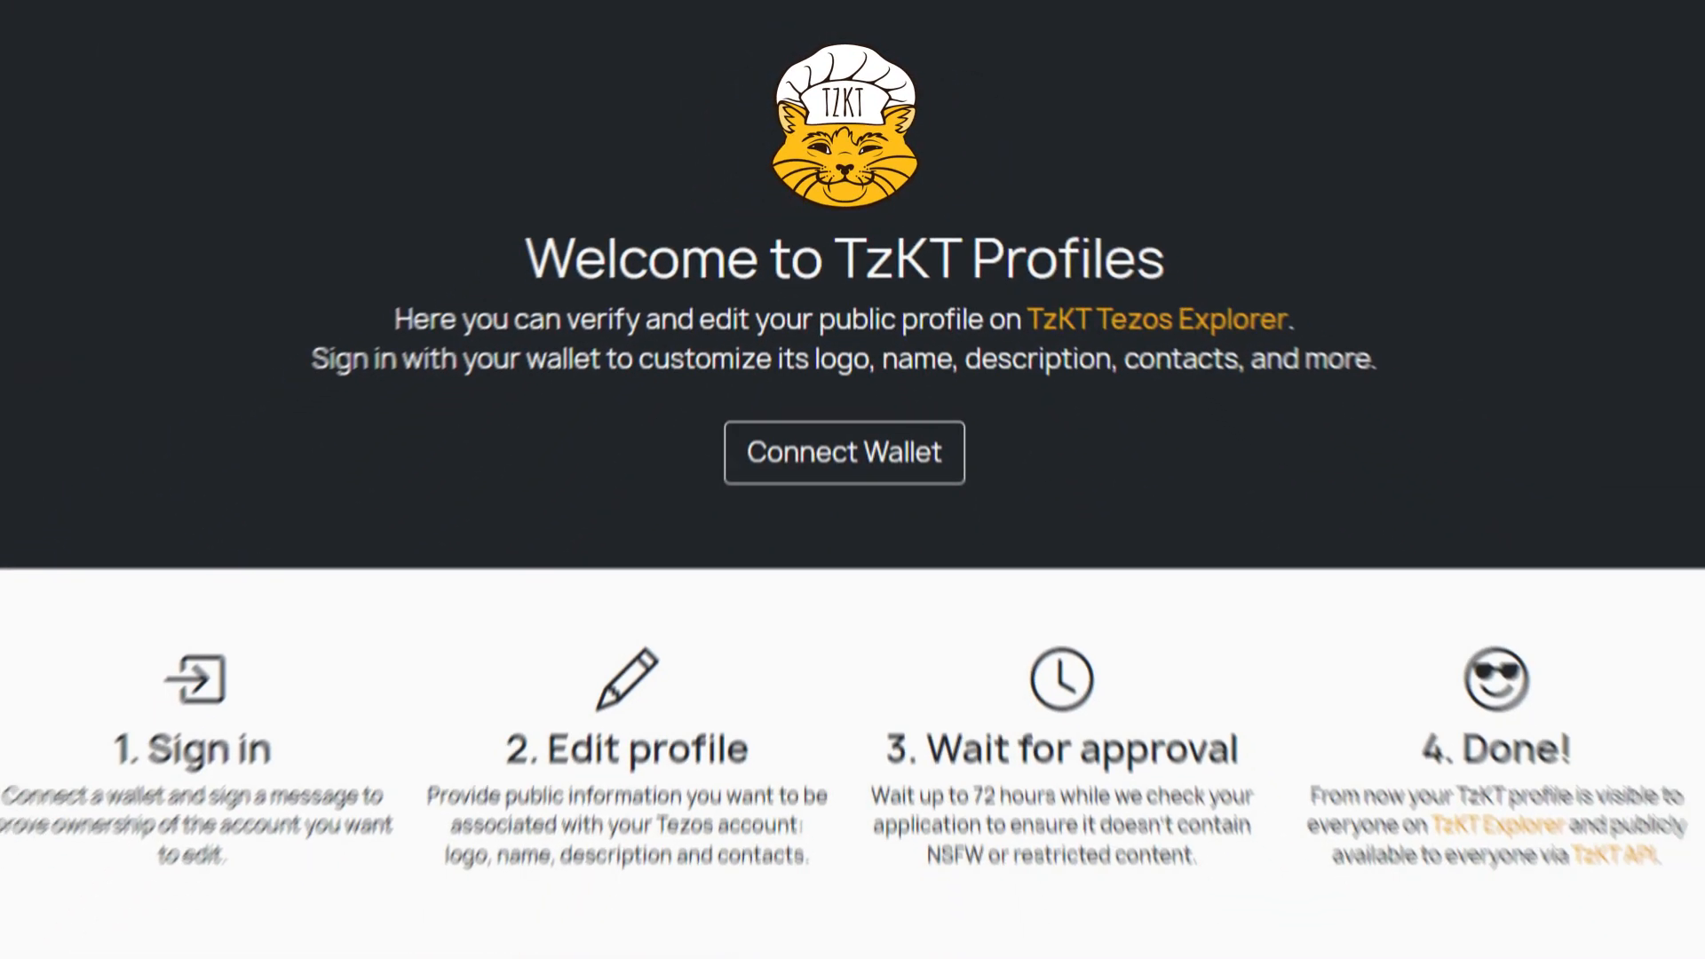
scroll(down, 3)
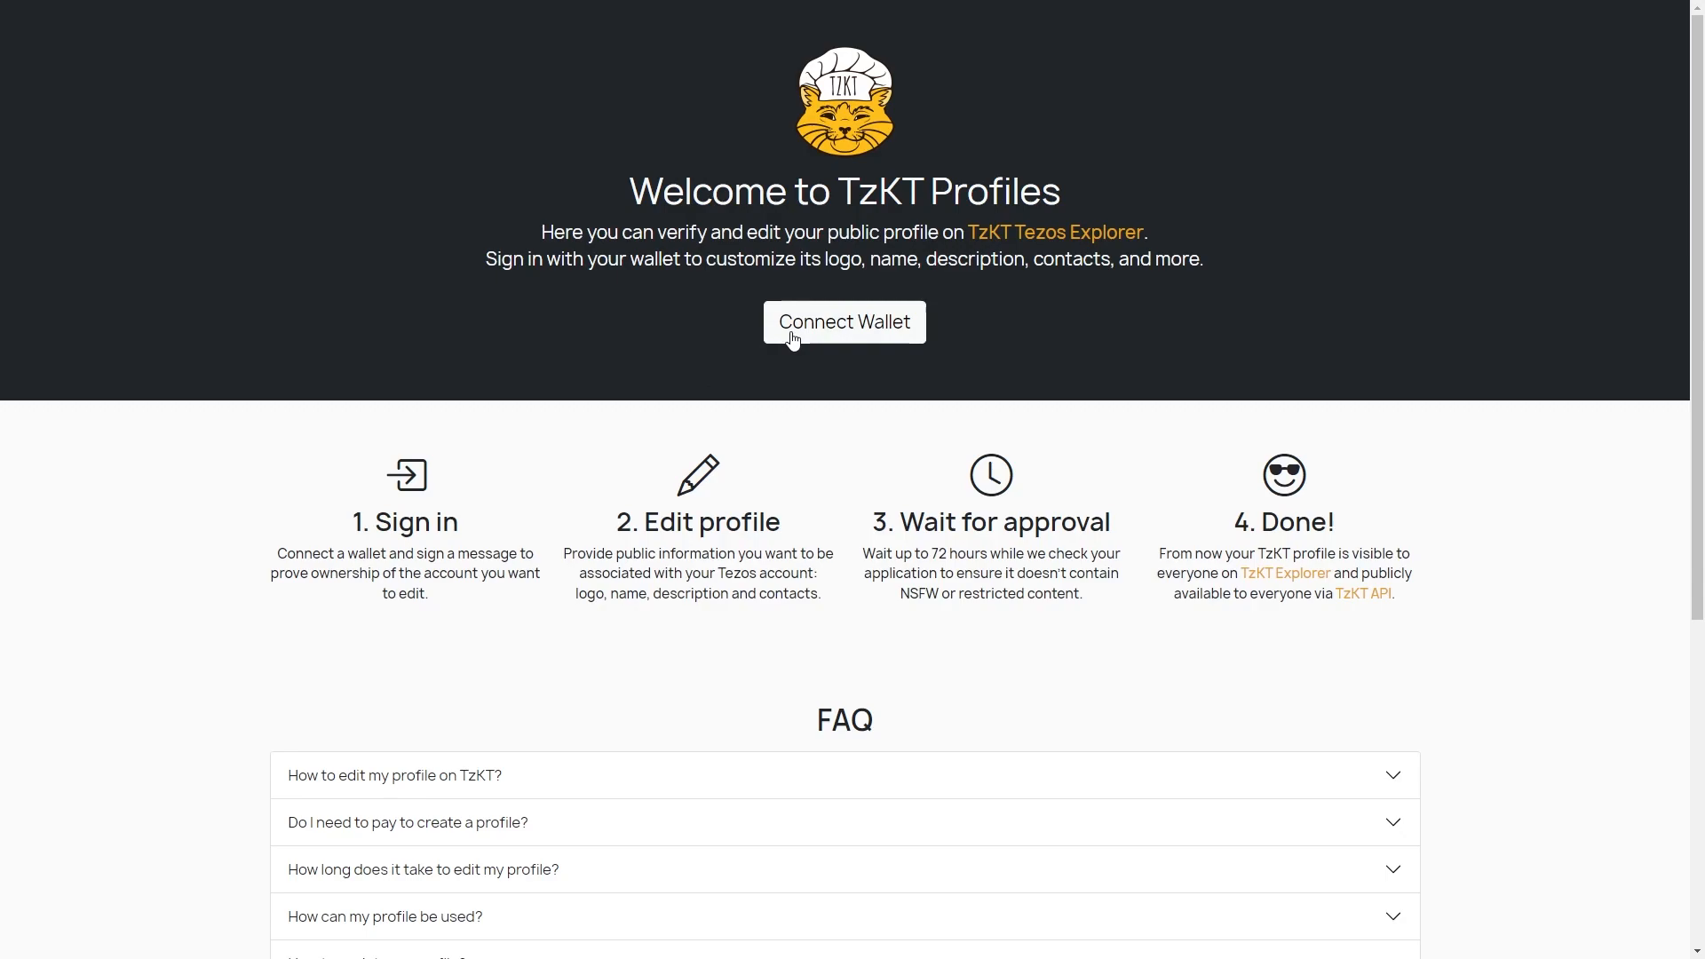
Connect the Temple wallet and sign the authentication message.
click(844, 322)
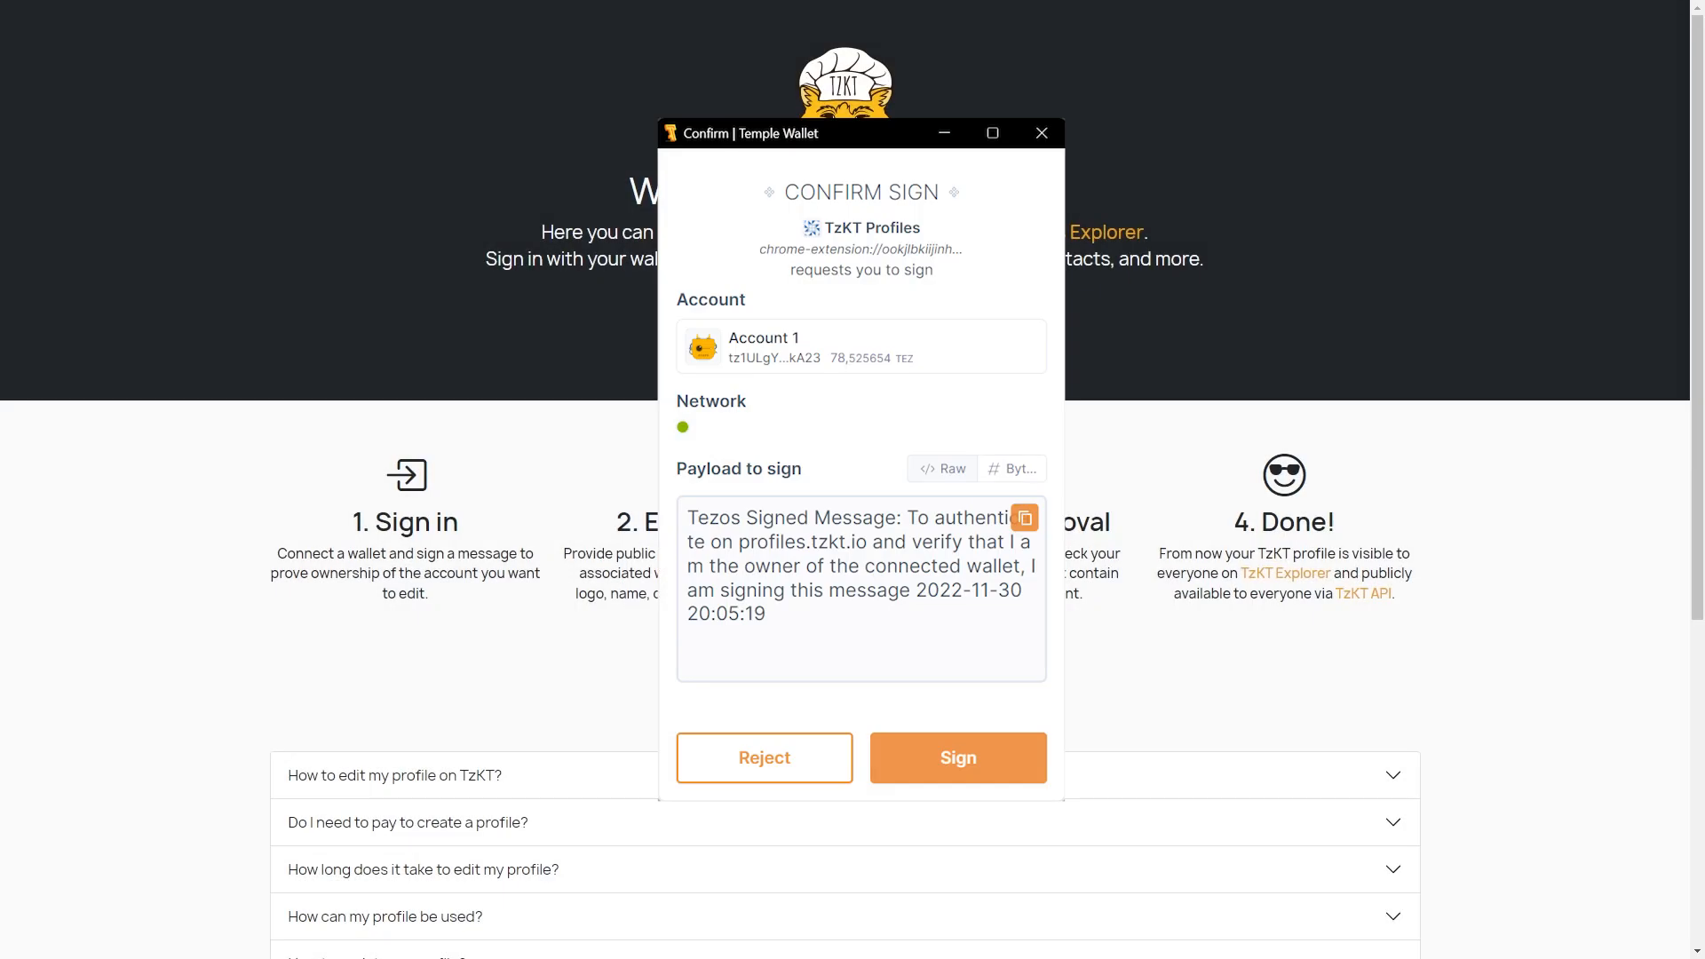
click(957, 756)
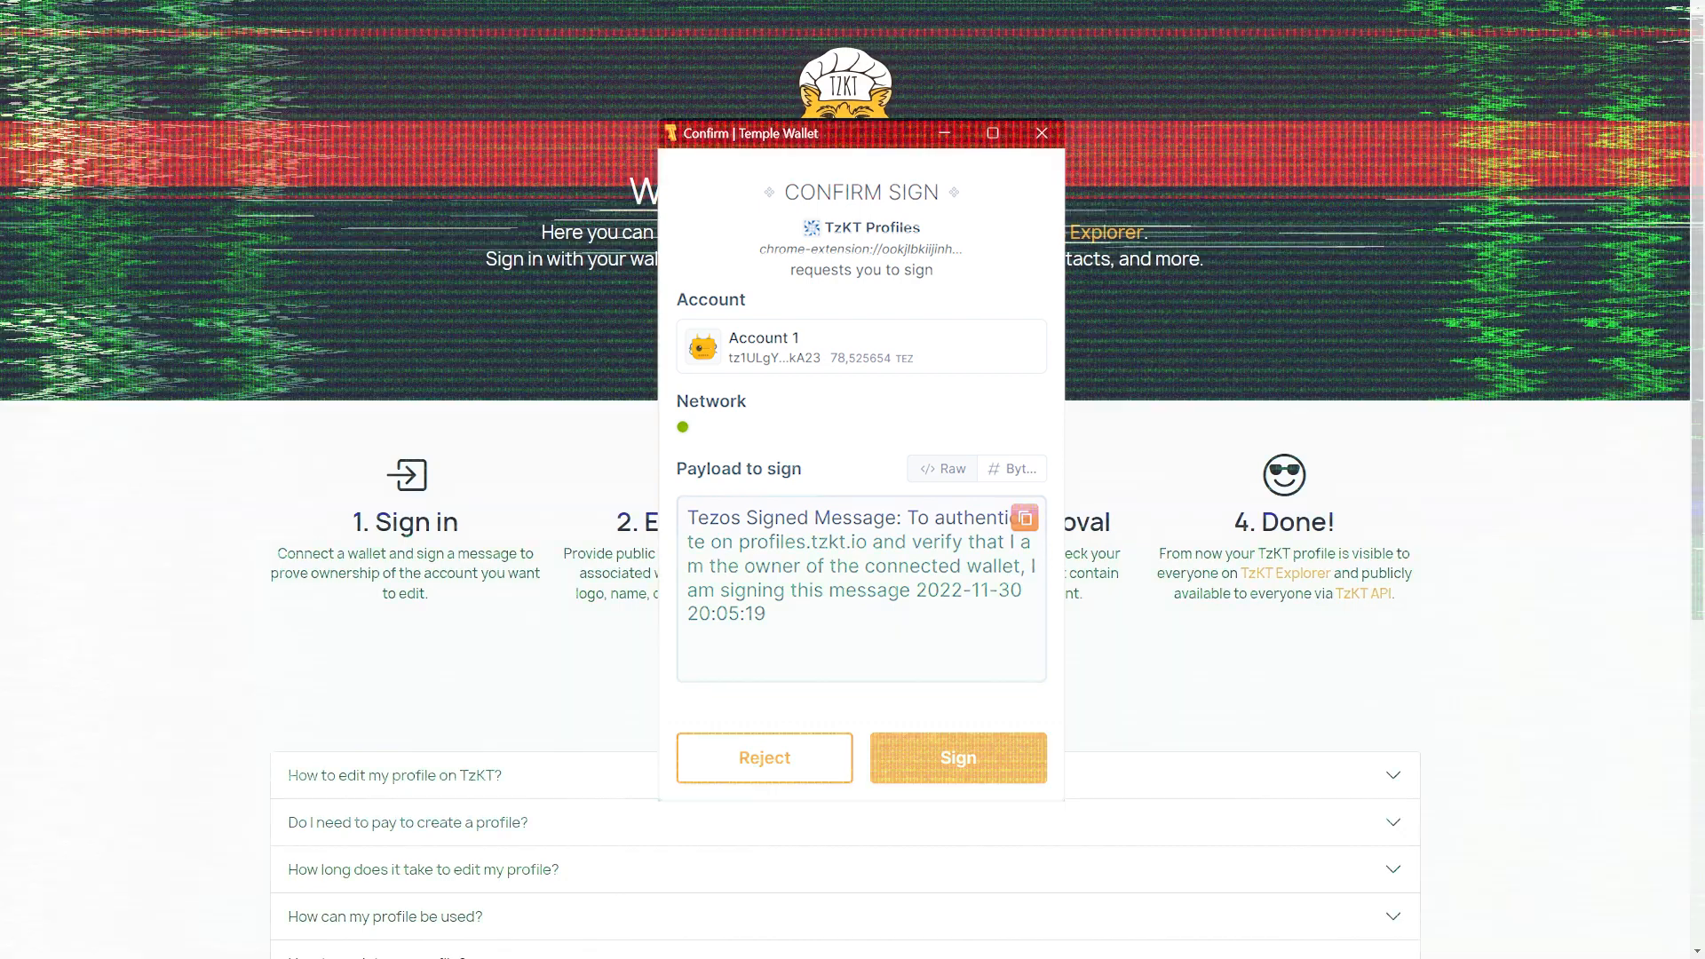
click(958, 757)
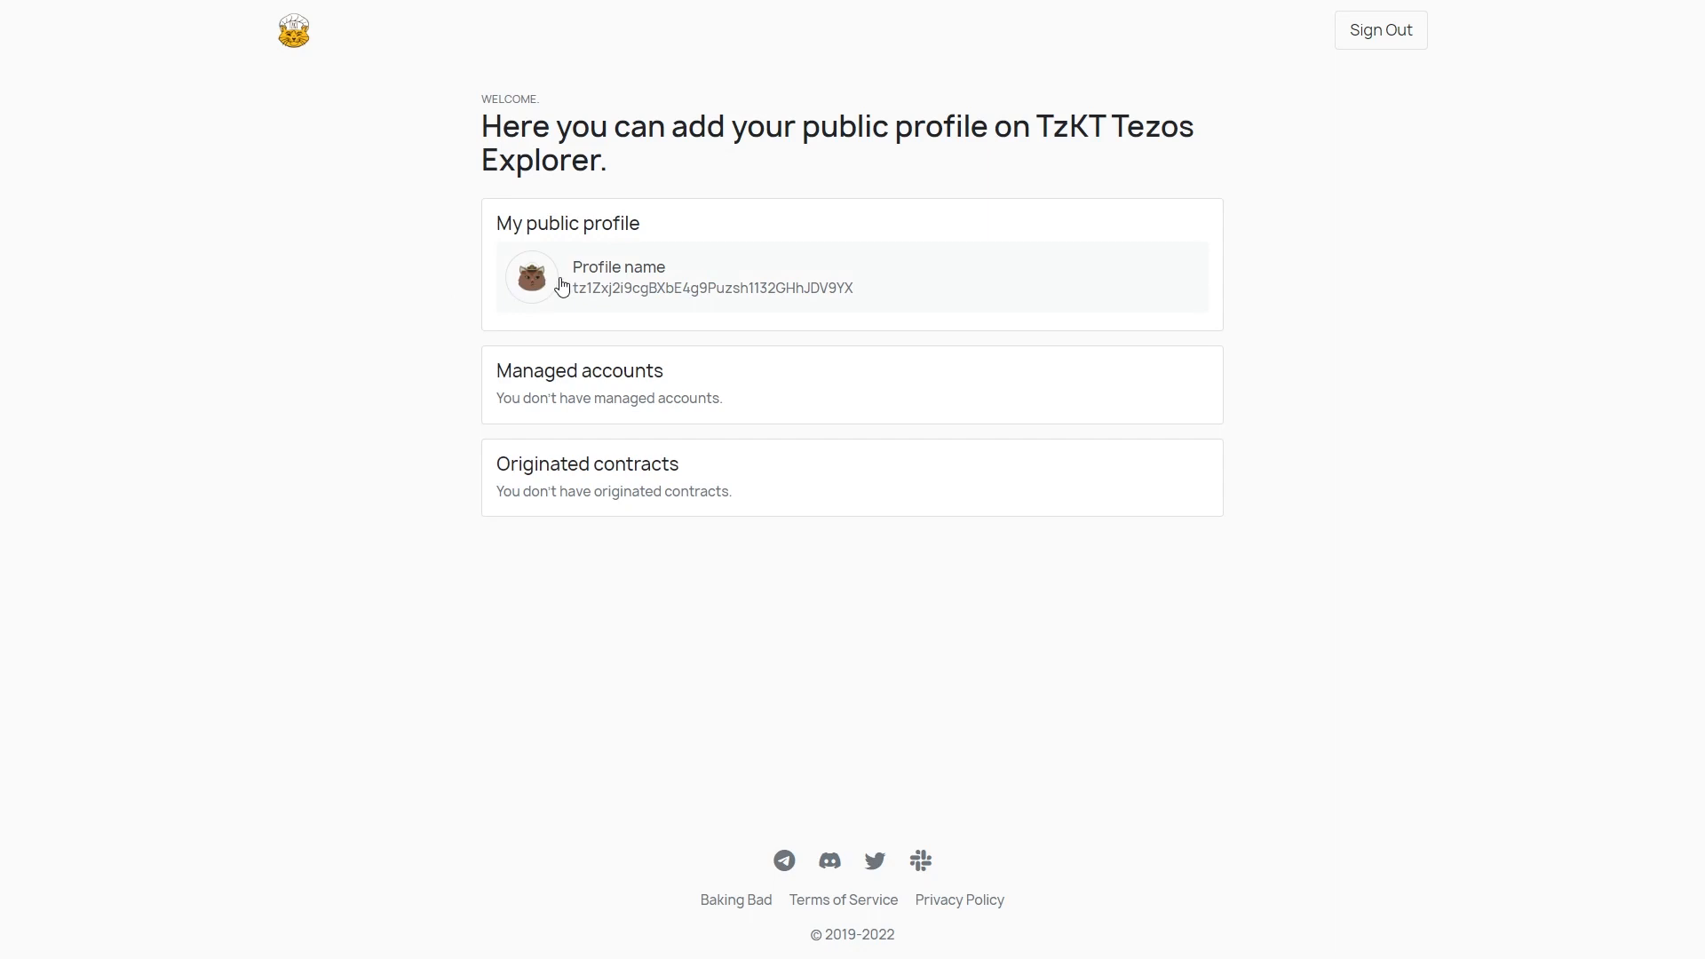
Open My public profile in edit mode and upload the green chef-hat avatar.
click(712, 276)
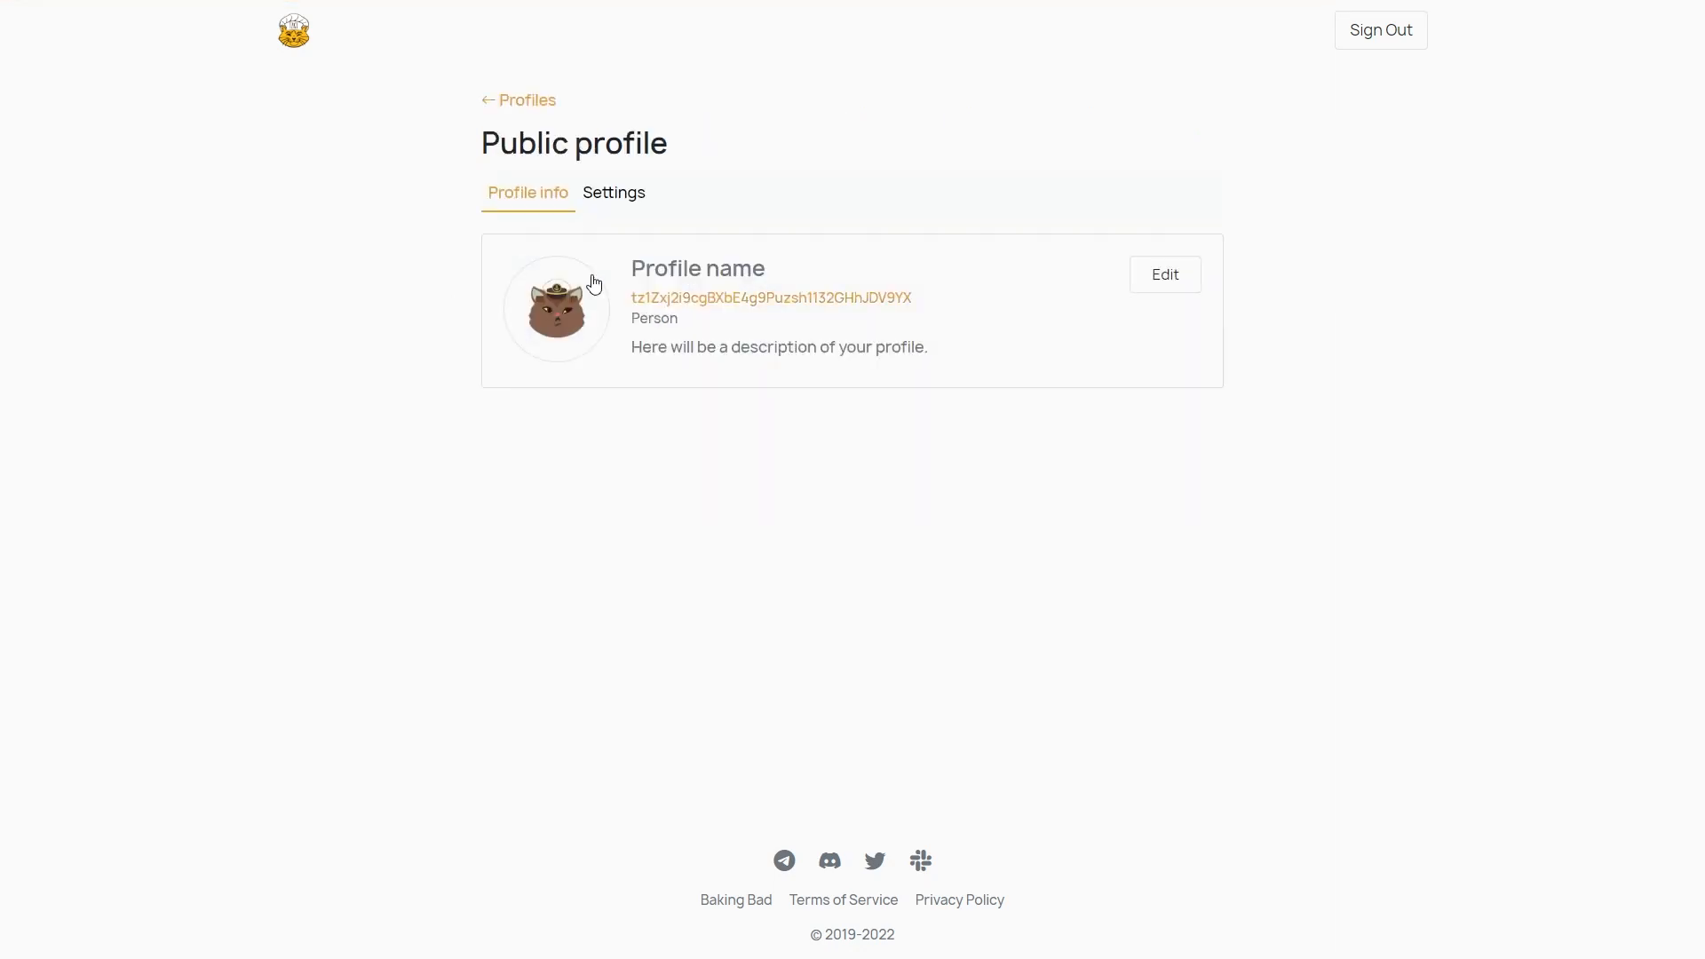
mouse_move(1154, 291)
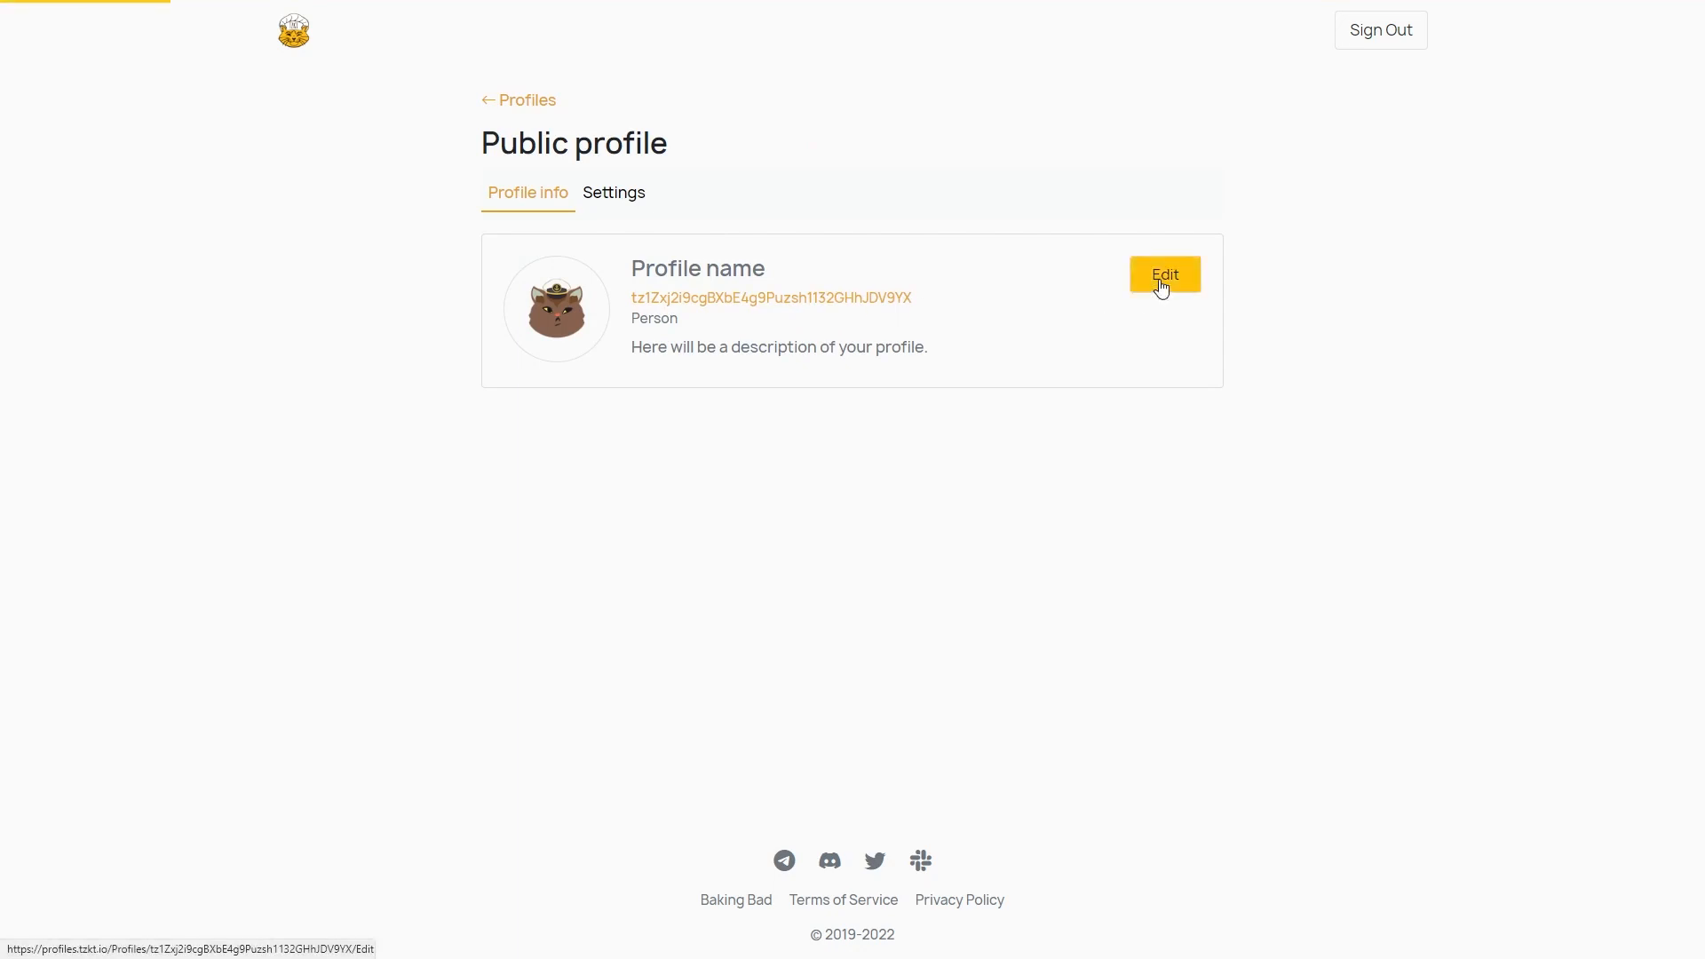
click(1162, 274)
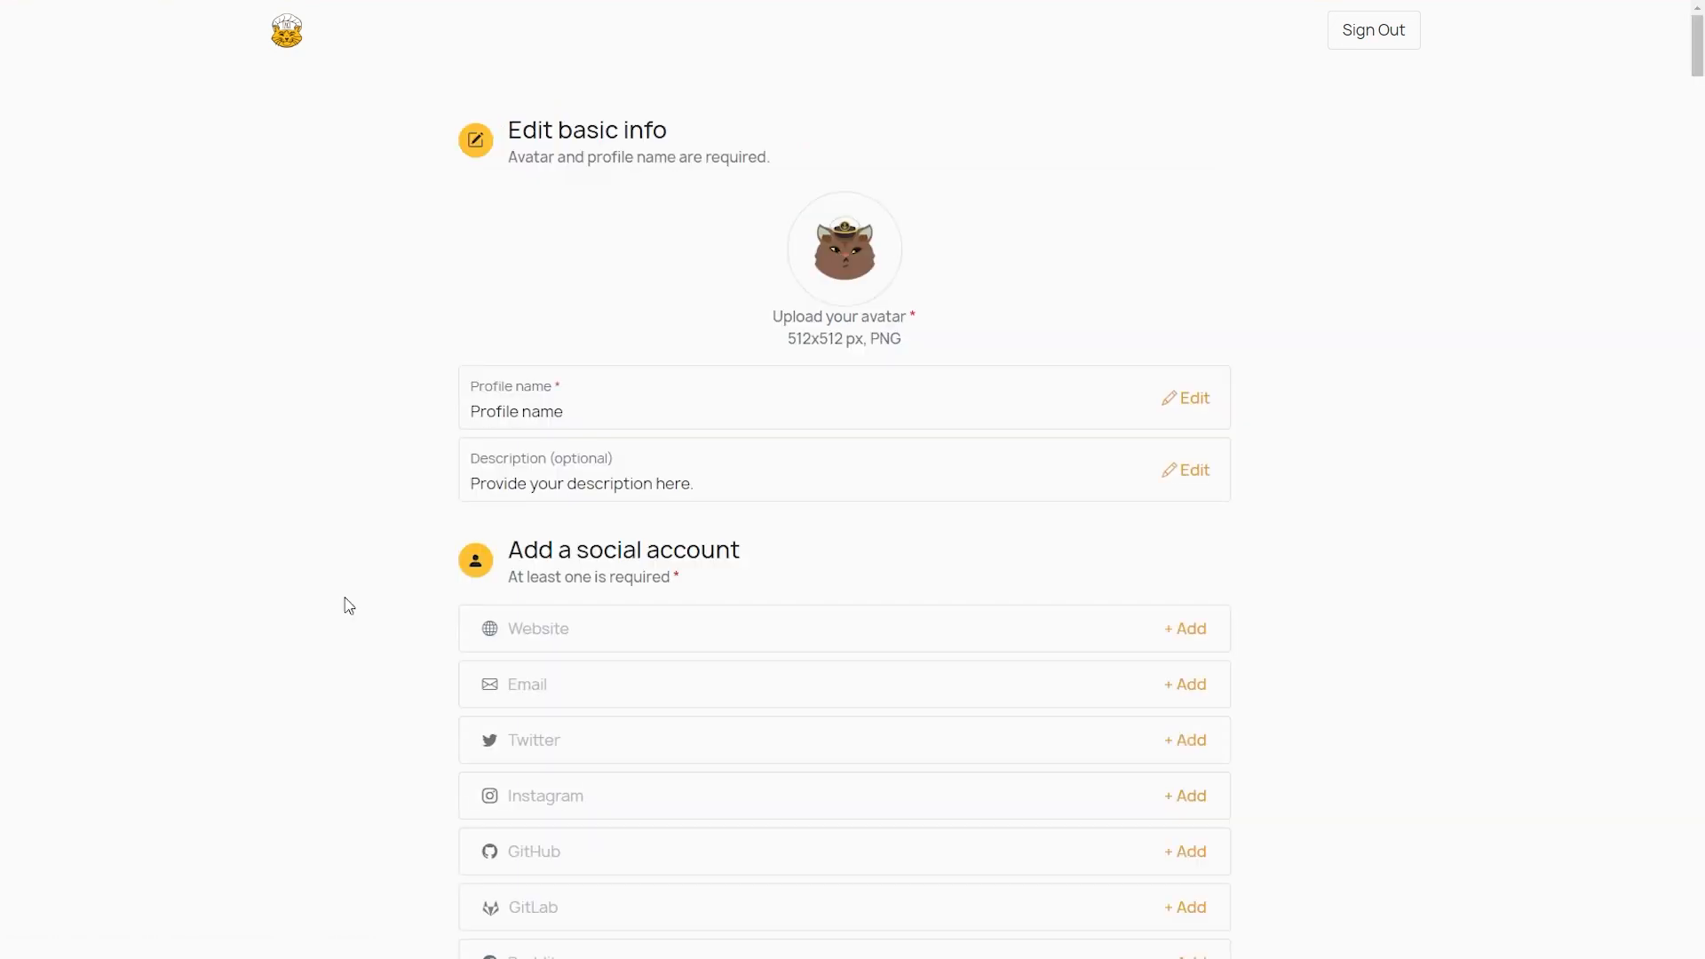
scroll(down, 3)
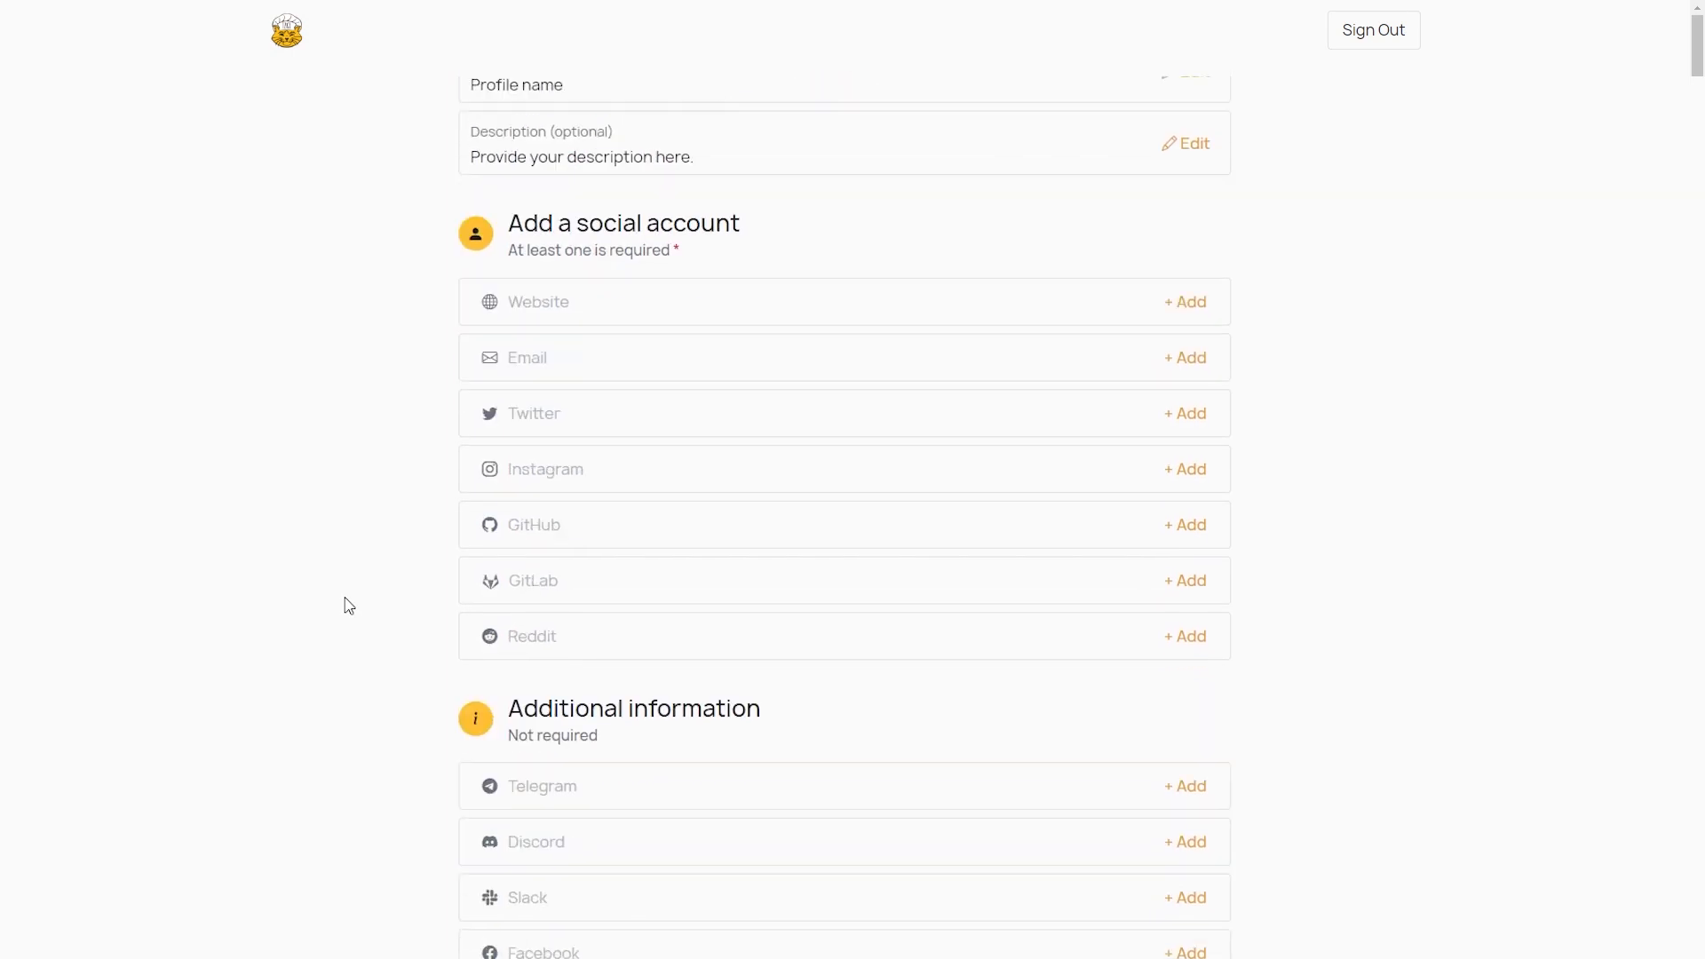
scroll(down, 3)
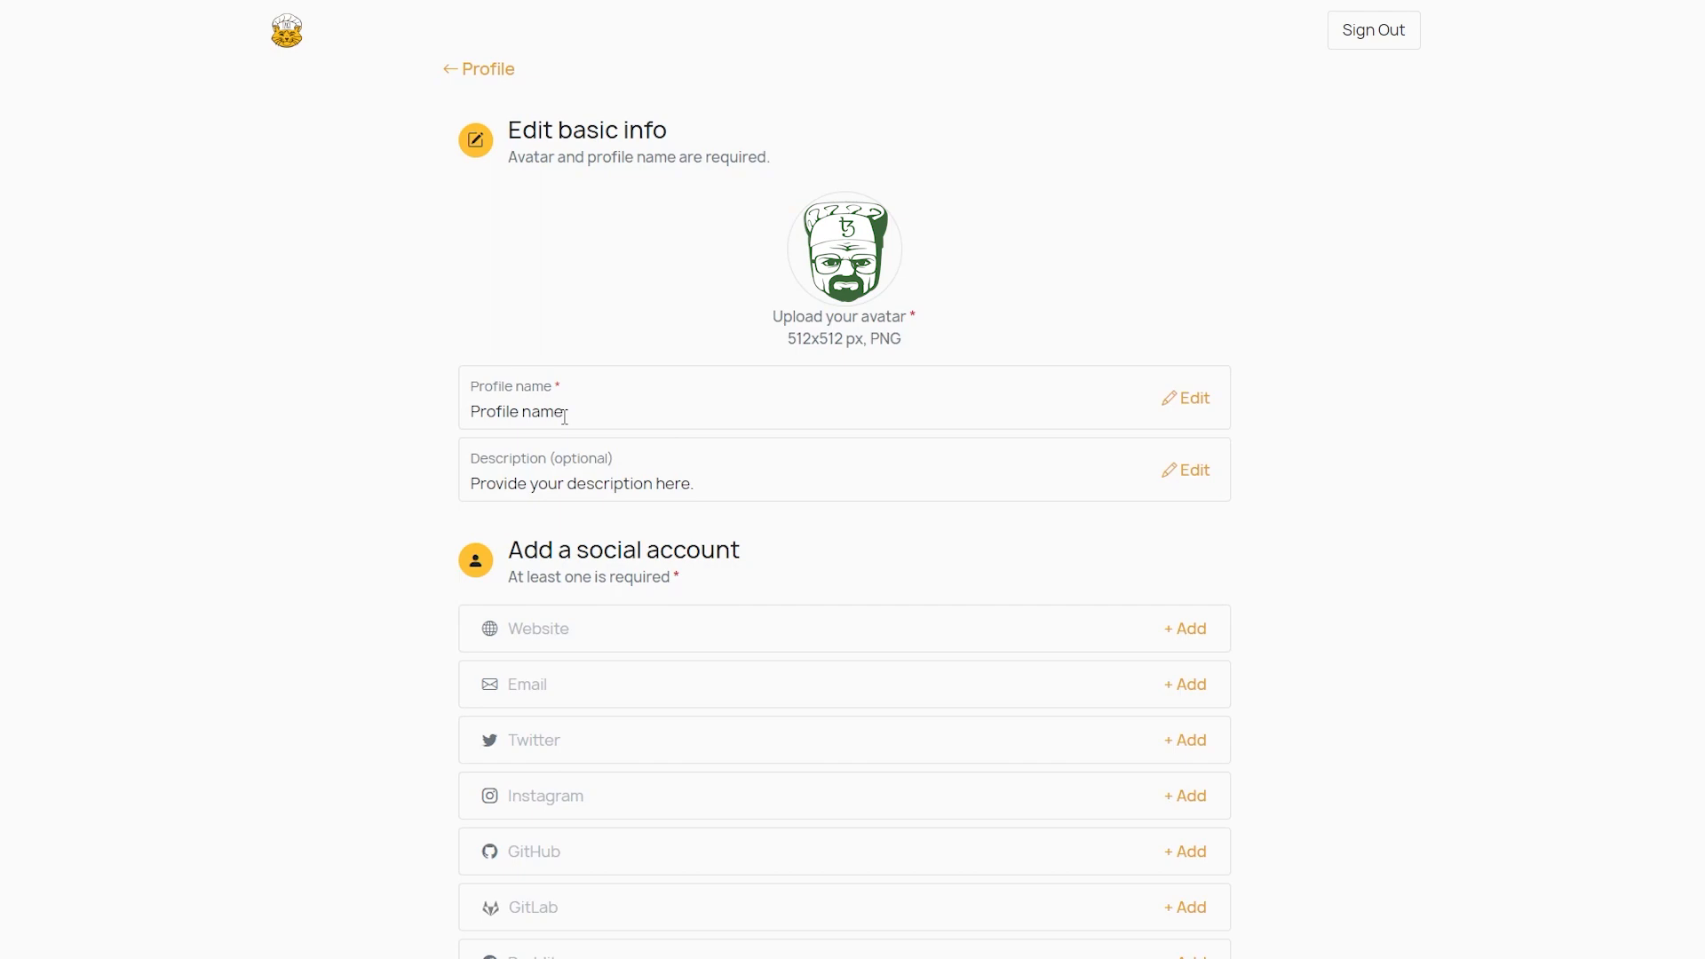
Set name 'mr. Bad', description 'mr Heizenberg', and add Twitter account TezosBakingBad.
click(1187, 398)
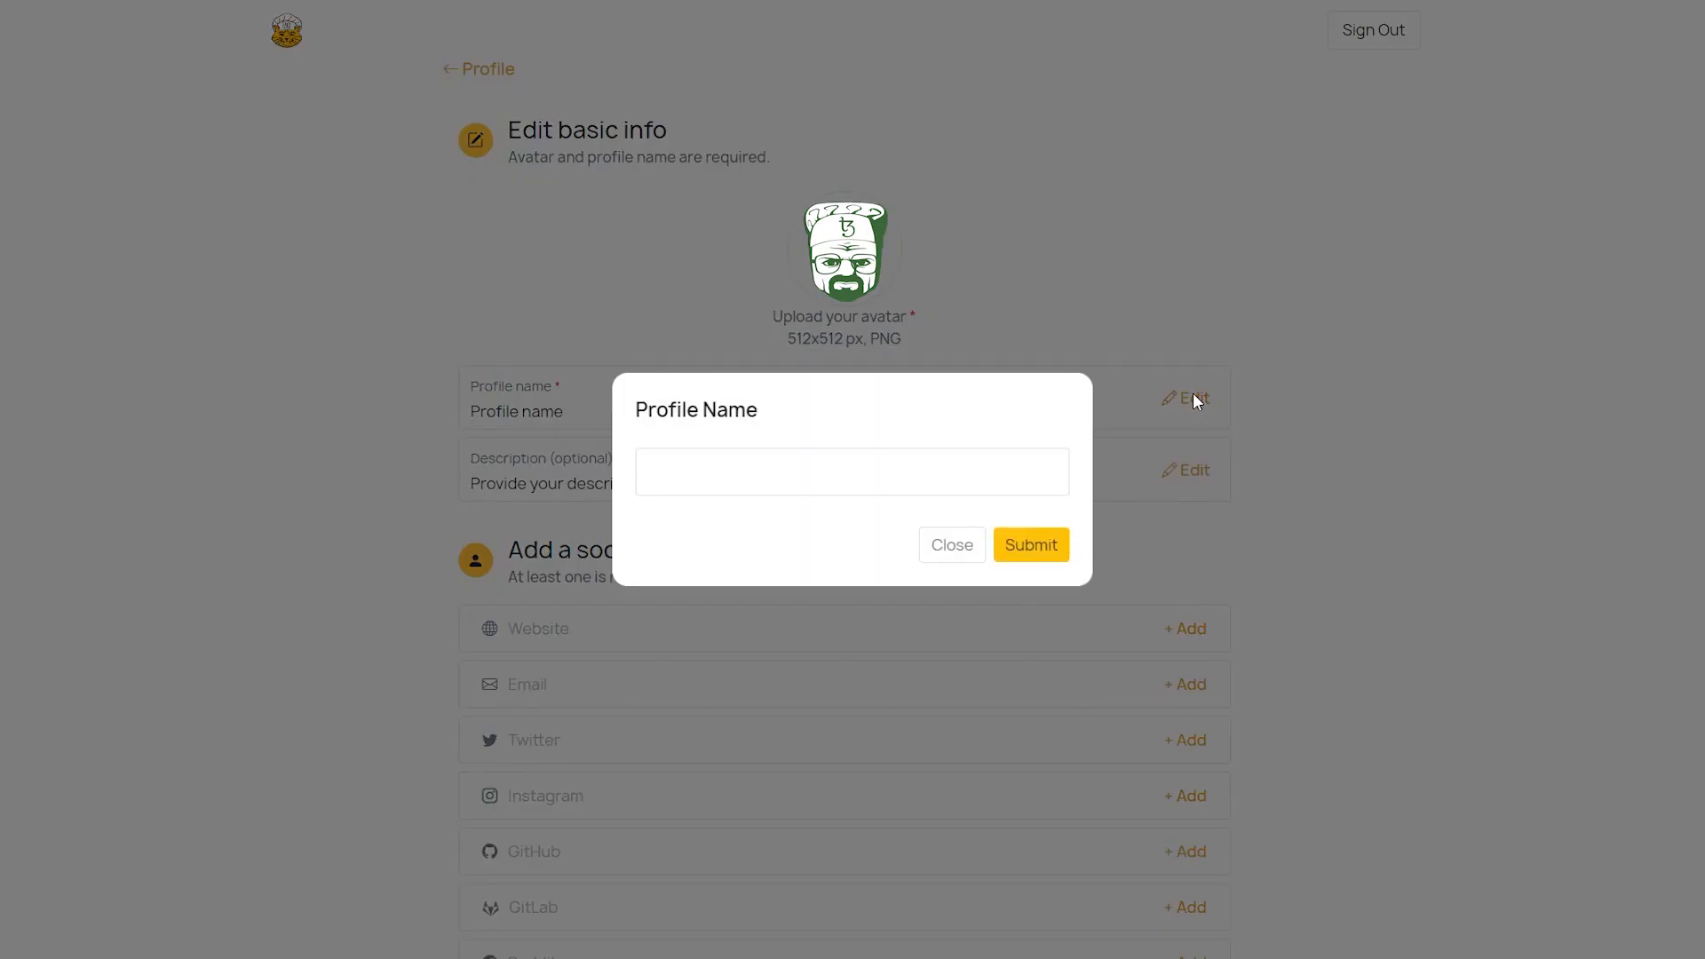
text(mr. Ba)
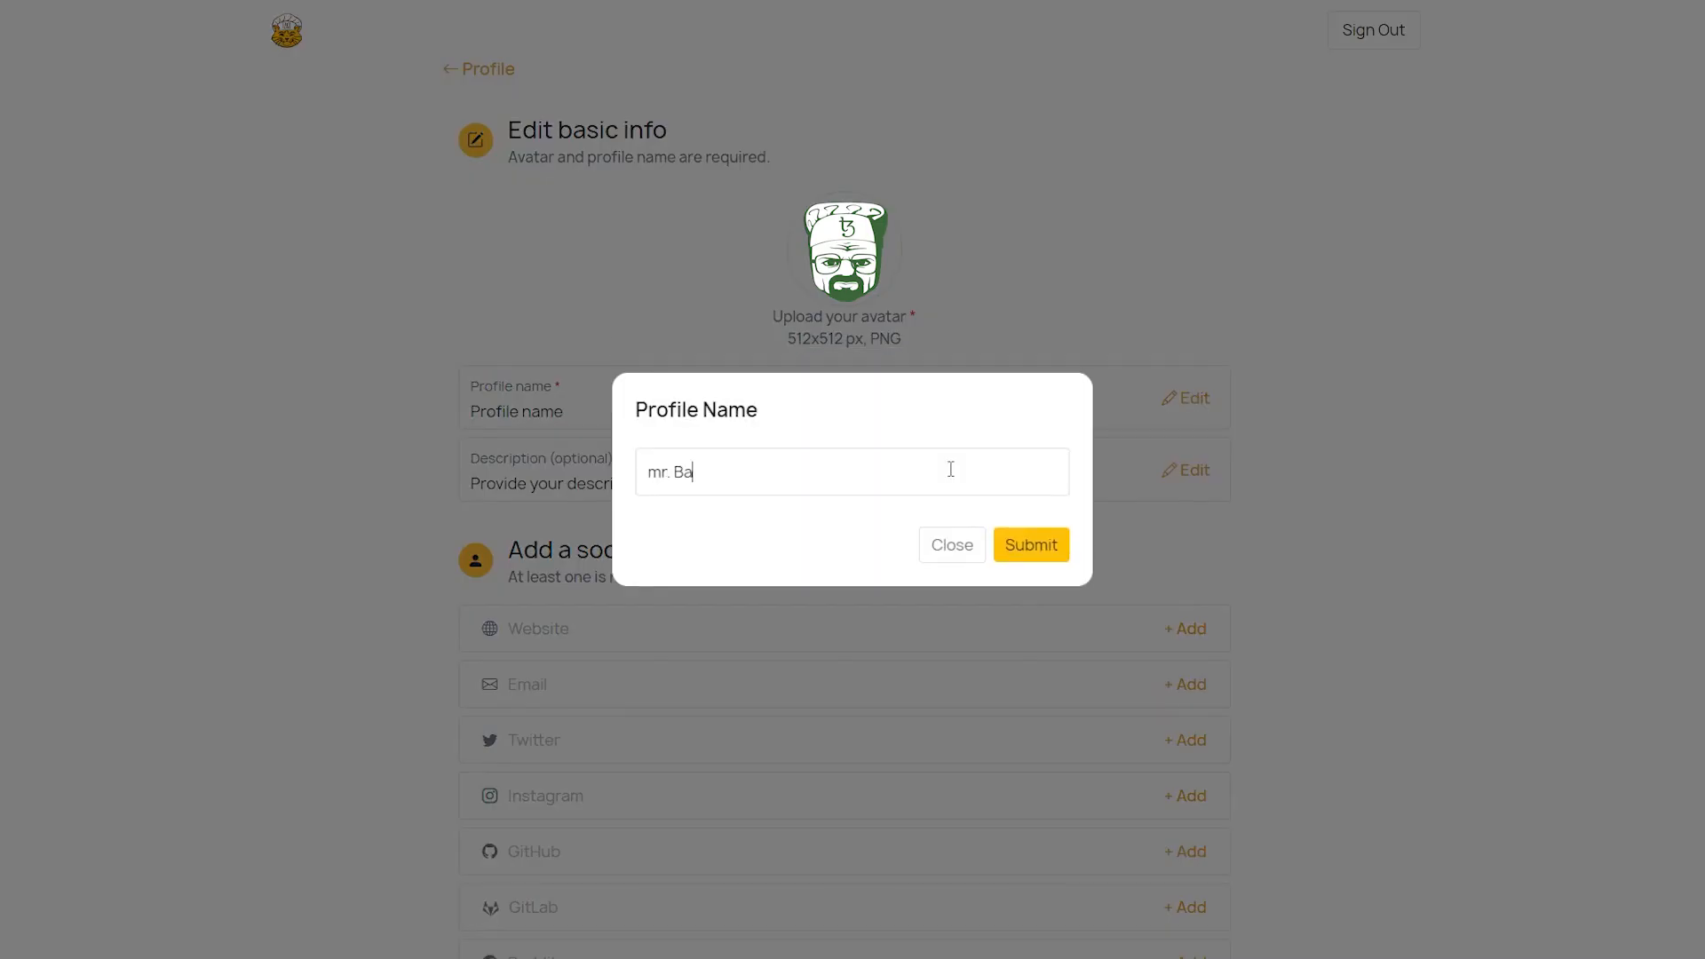
click(1028, 544)
text(m)
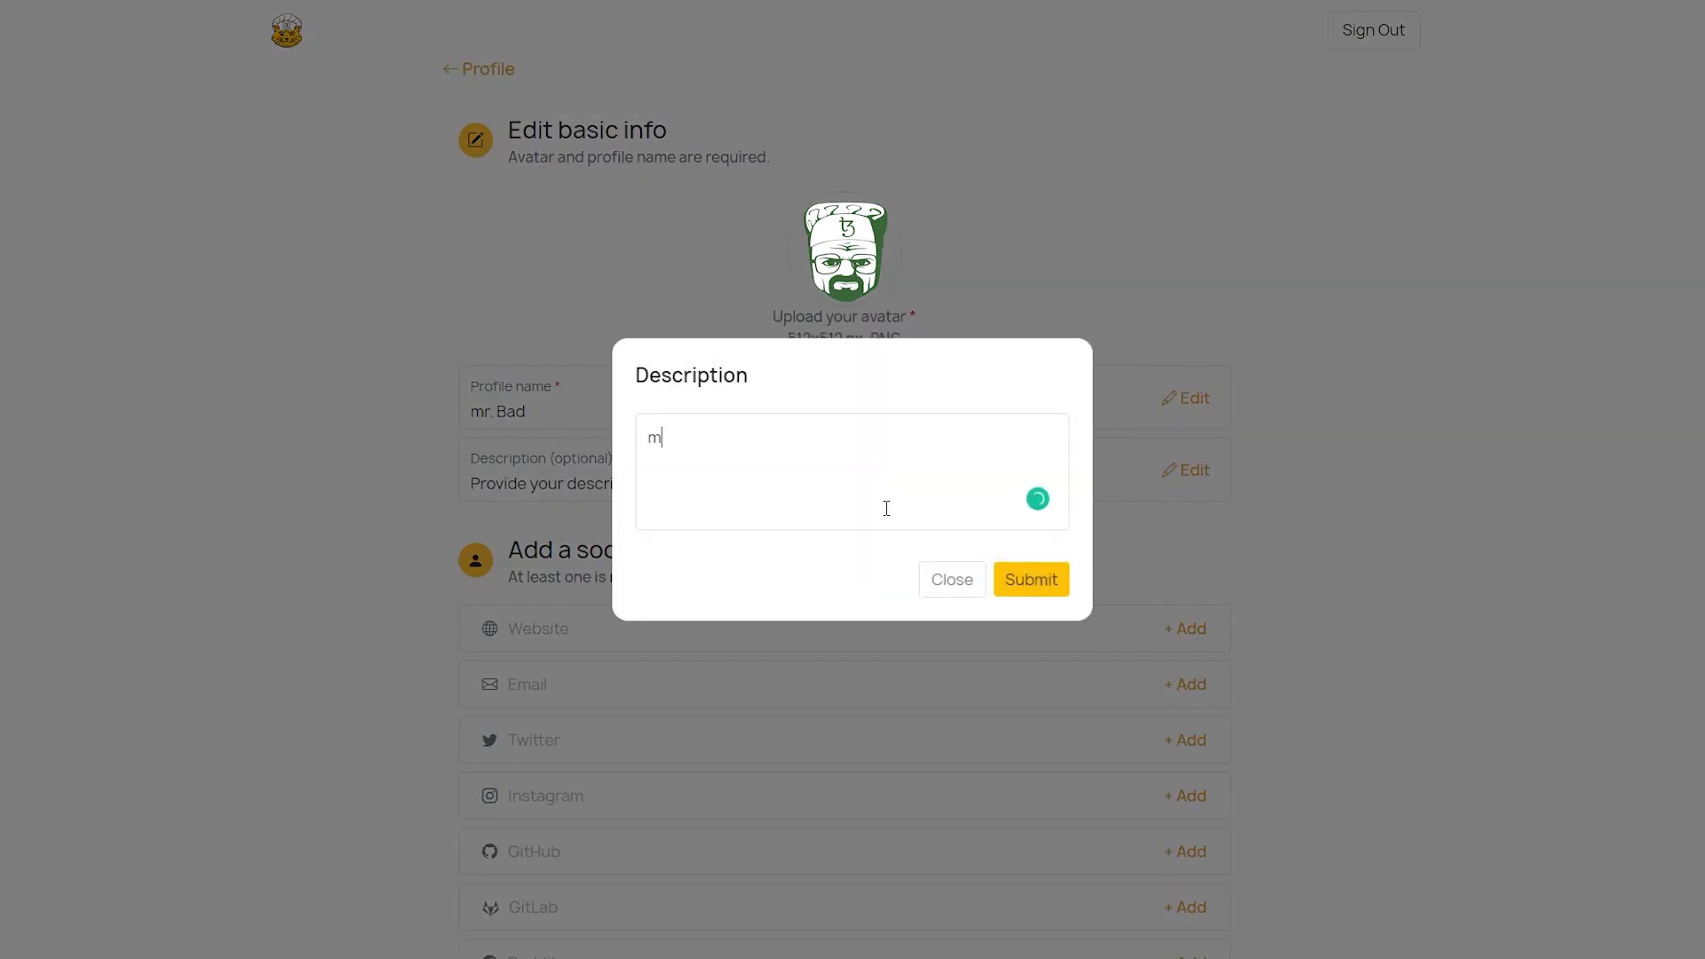
click(950, 578)
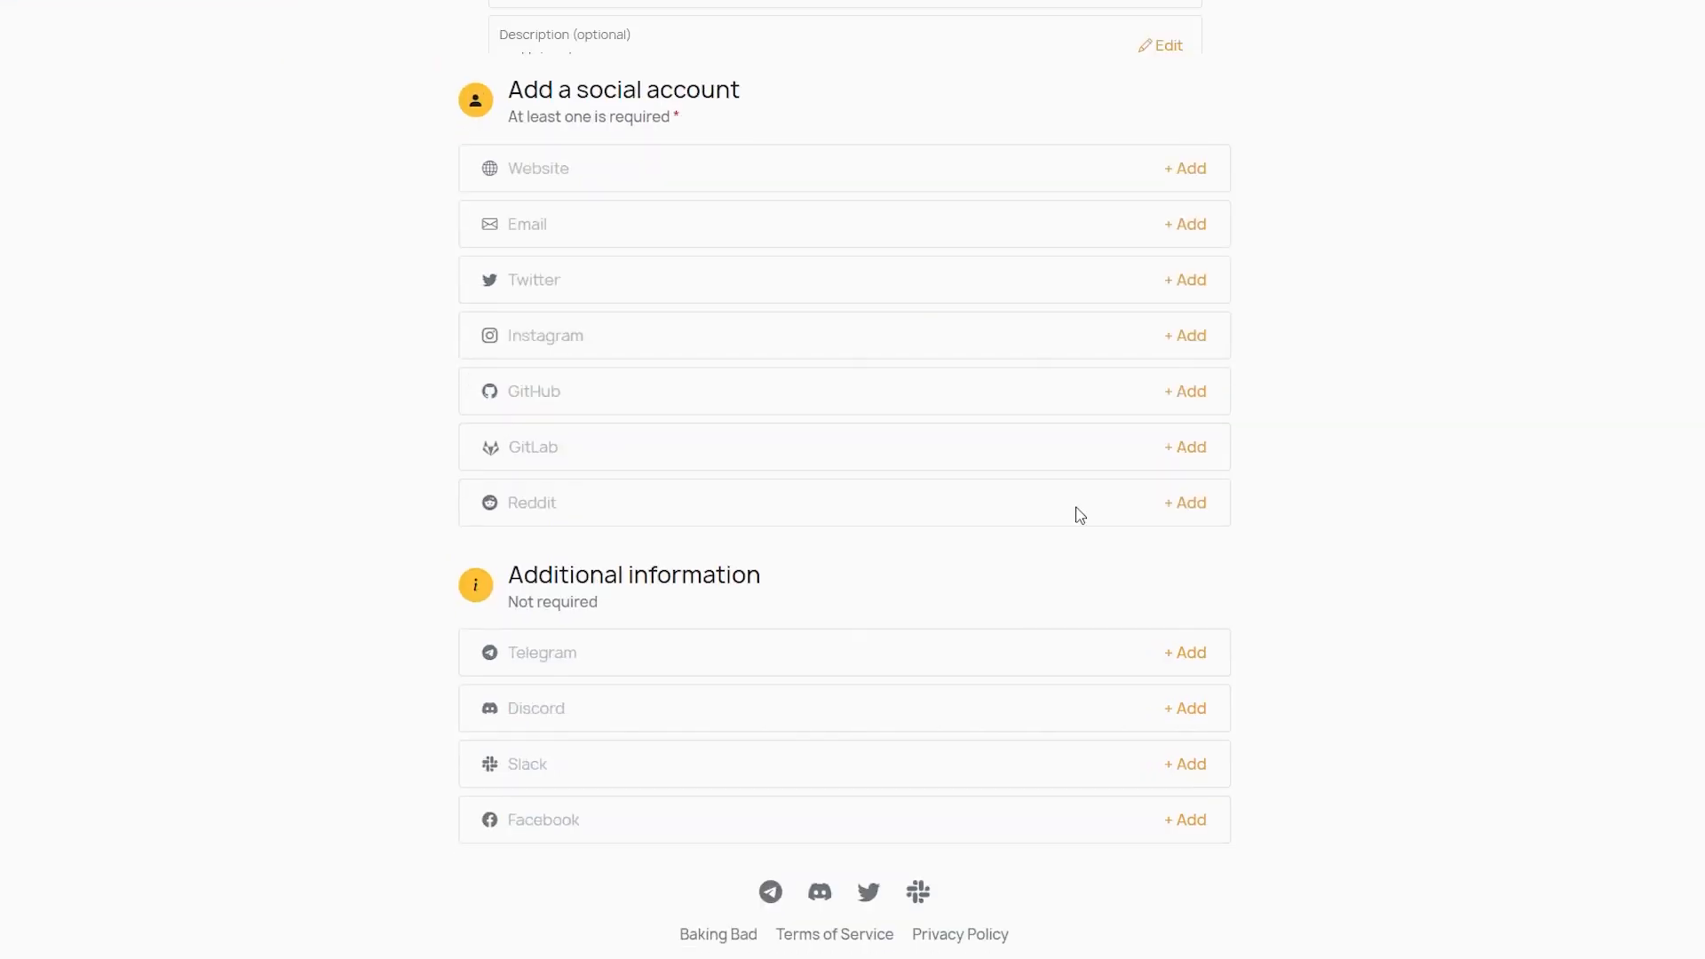
click(1184, 280)
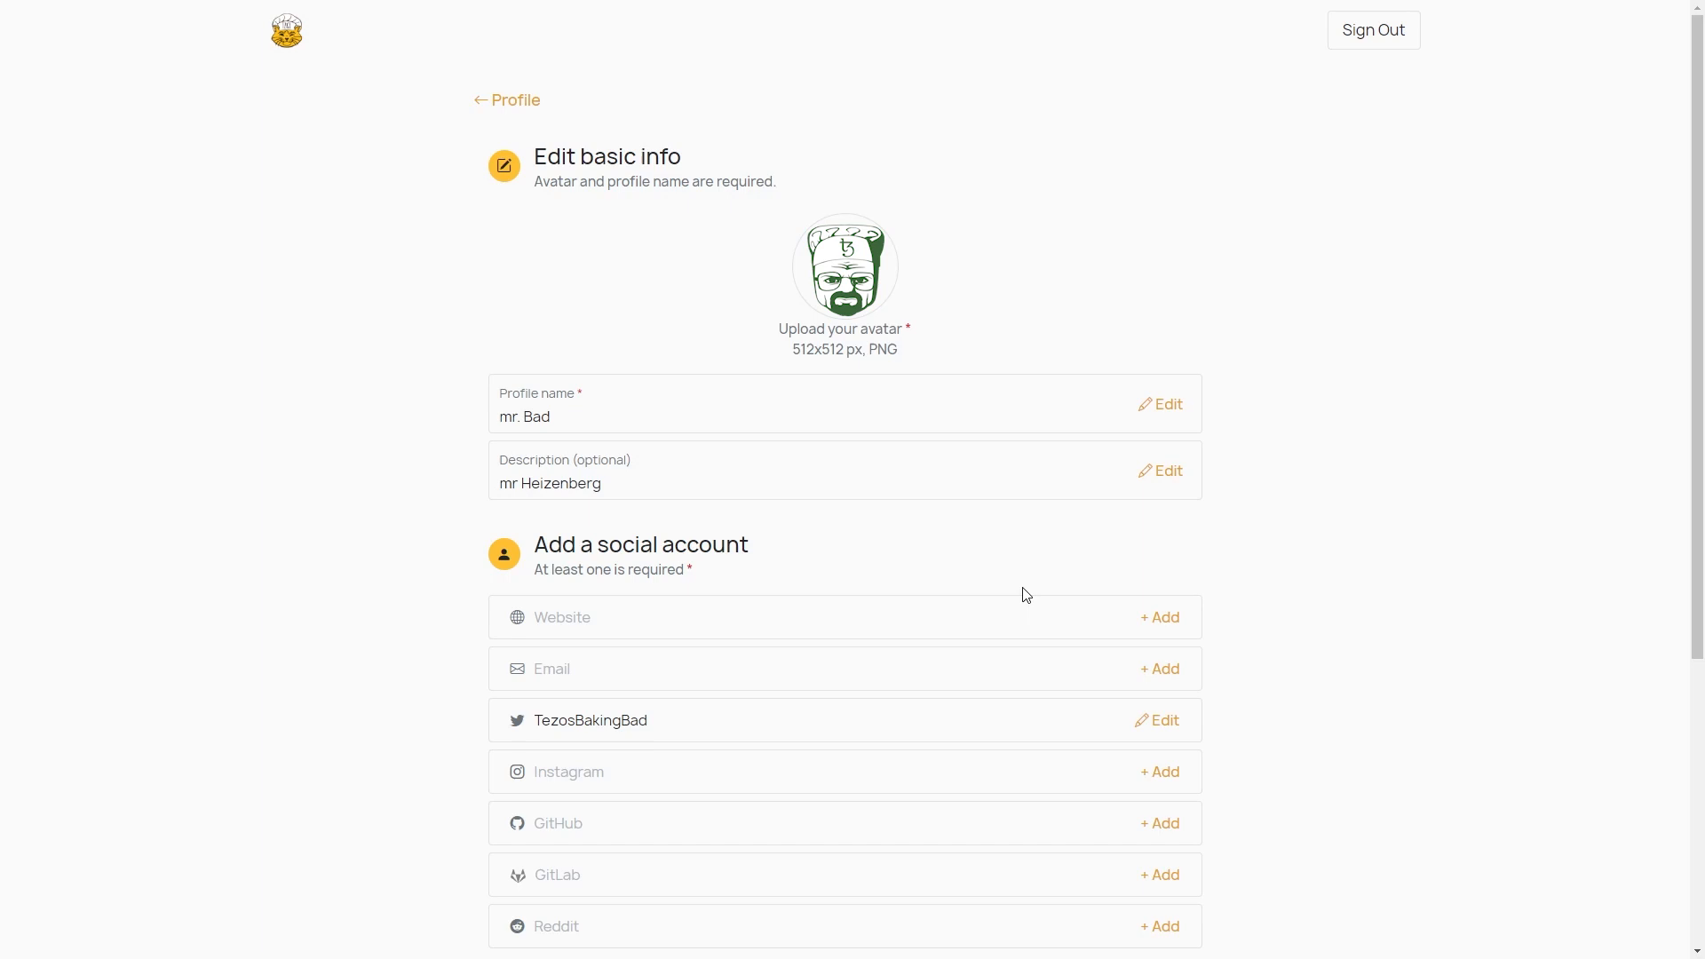
Review the profile's update requests and view why the Telegram update was rejected.
click(515, 101)
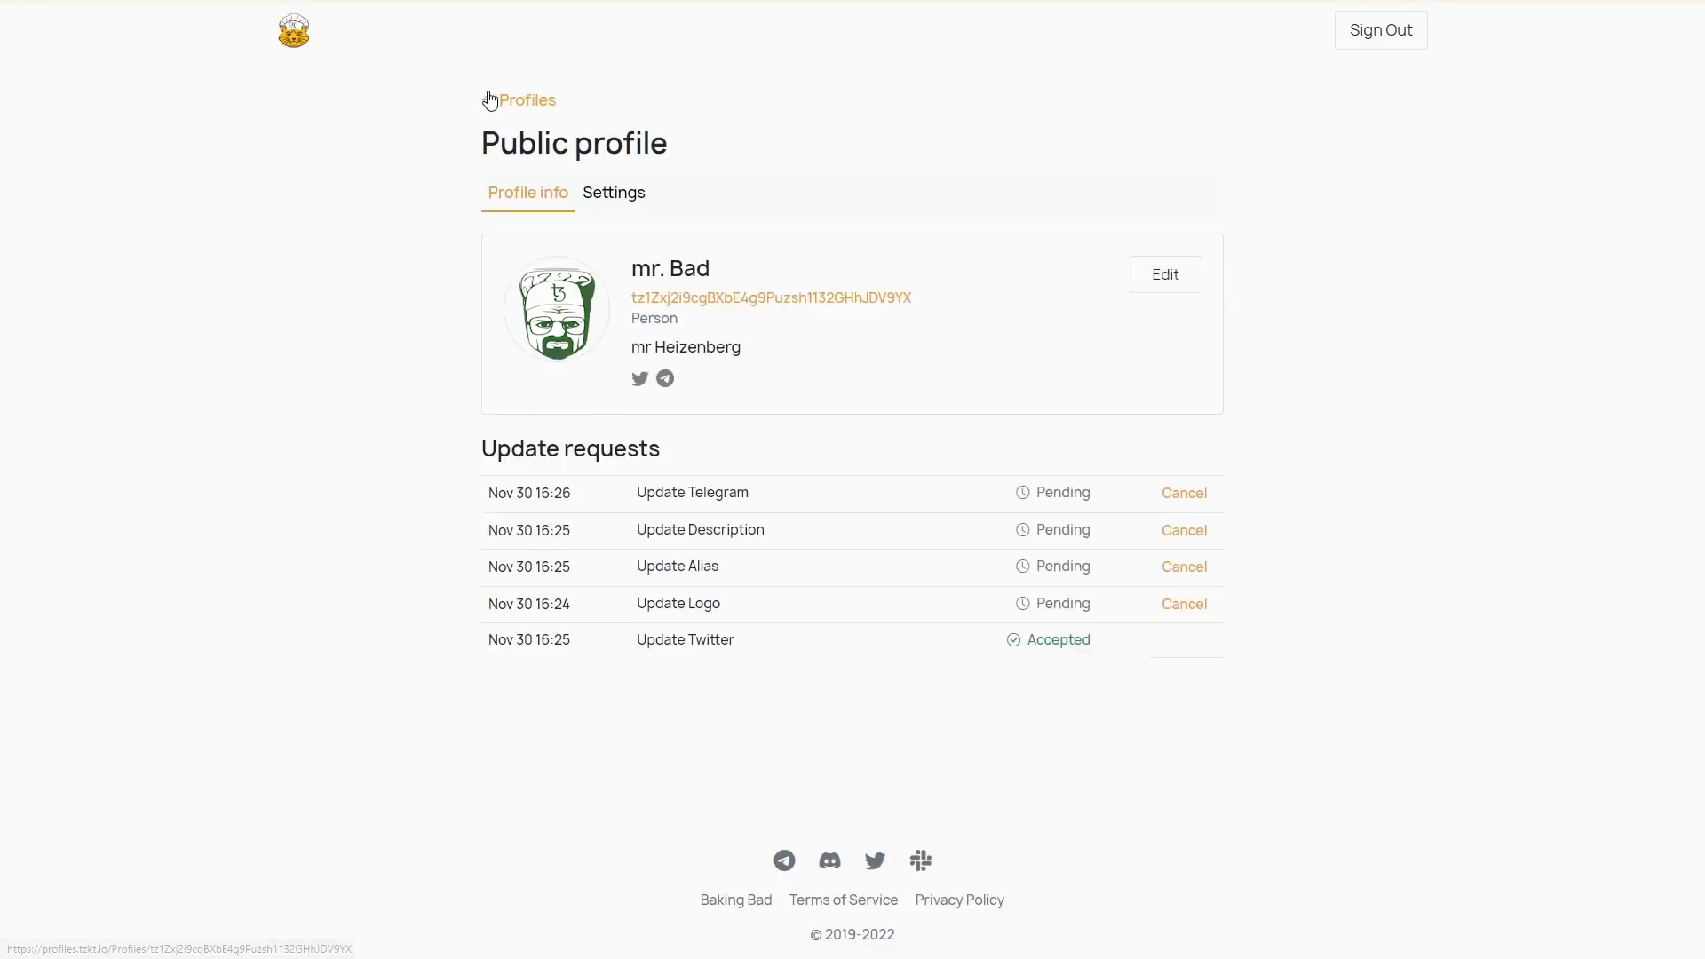
mouse_move(793, 490)
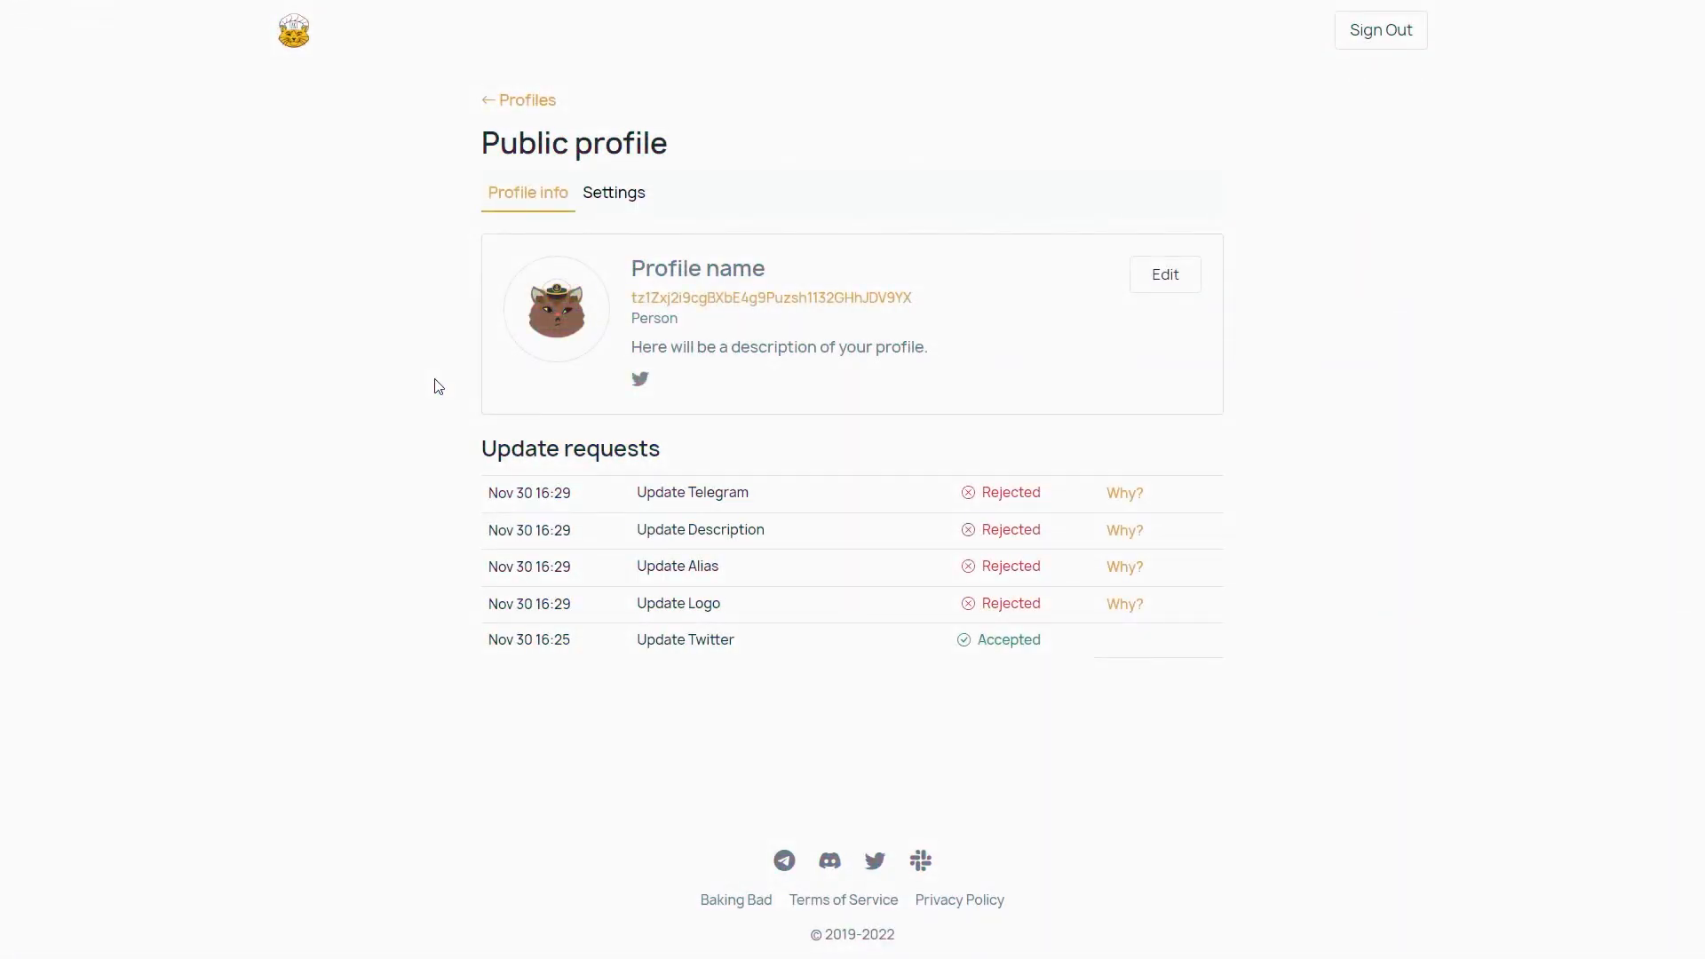
click(1123, 493)
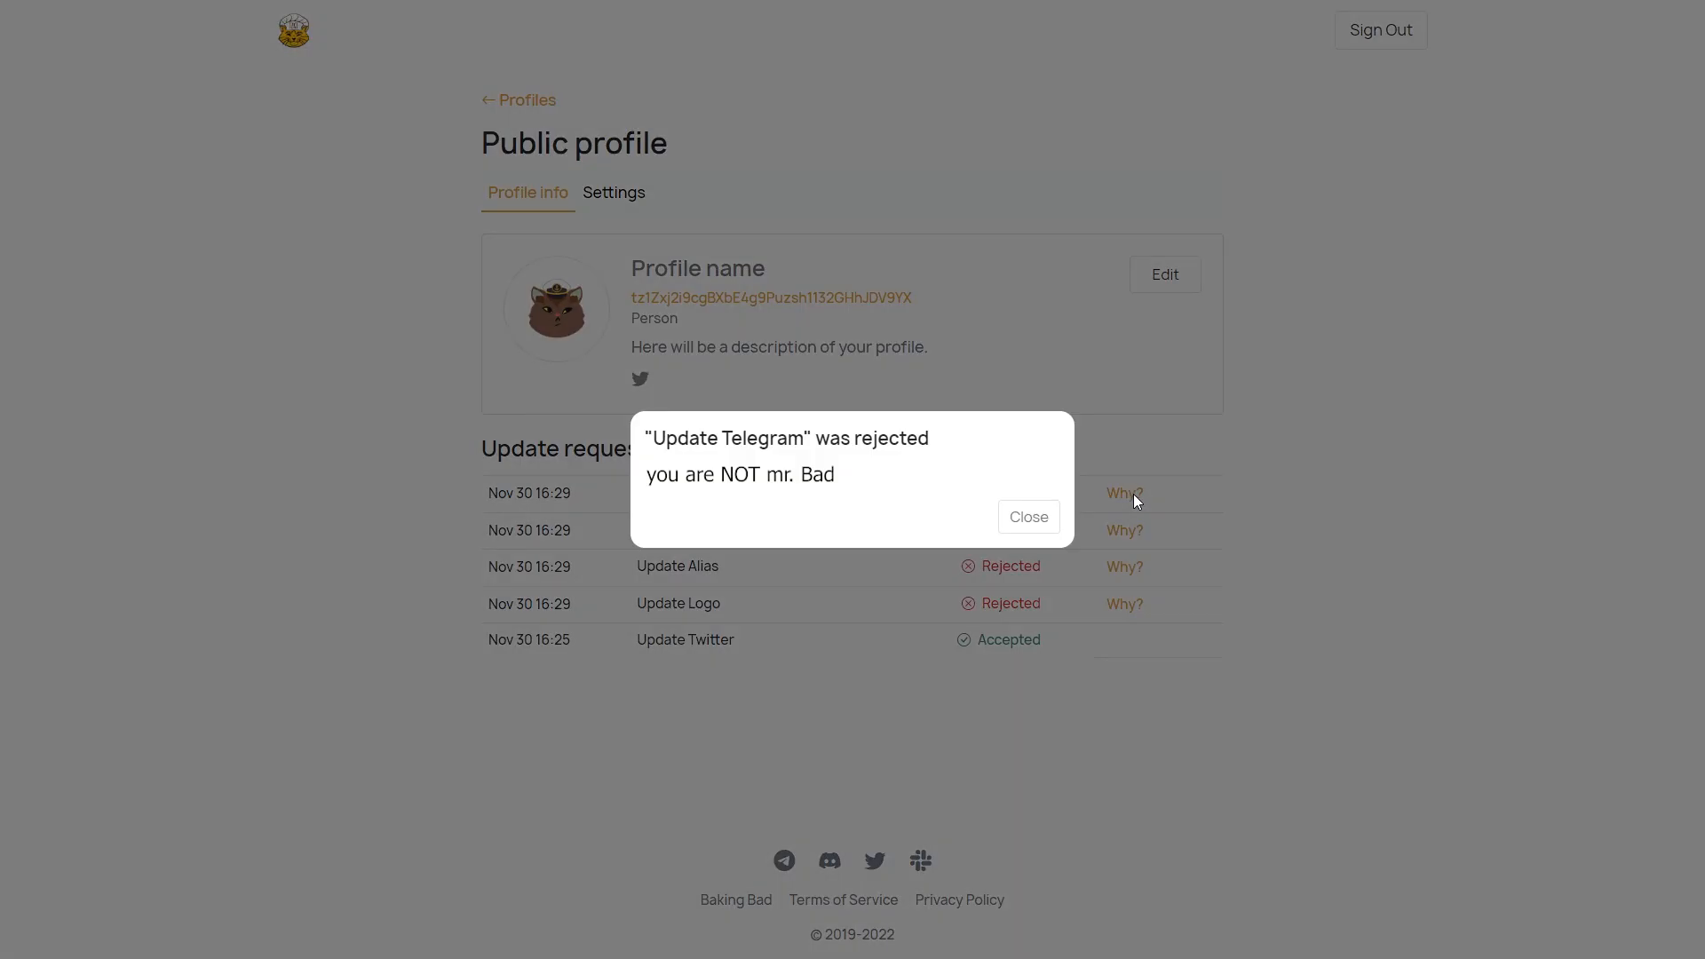
click(1026, 517)
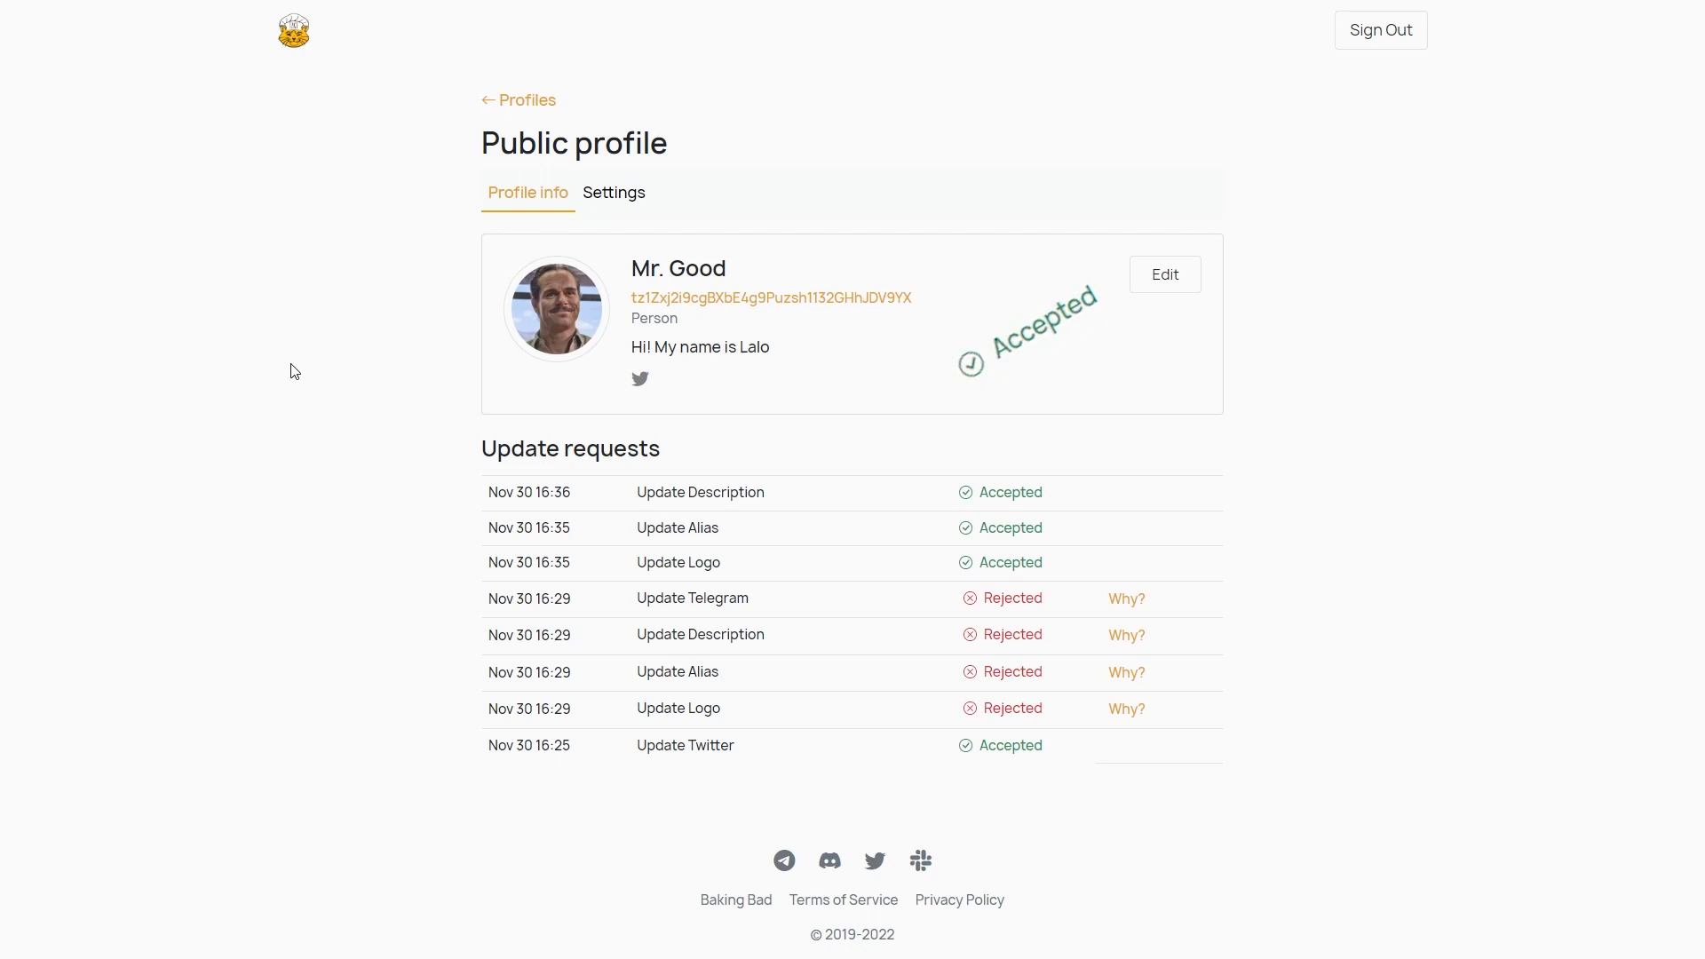
mouse_move(294, 369)
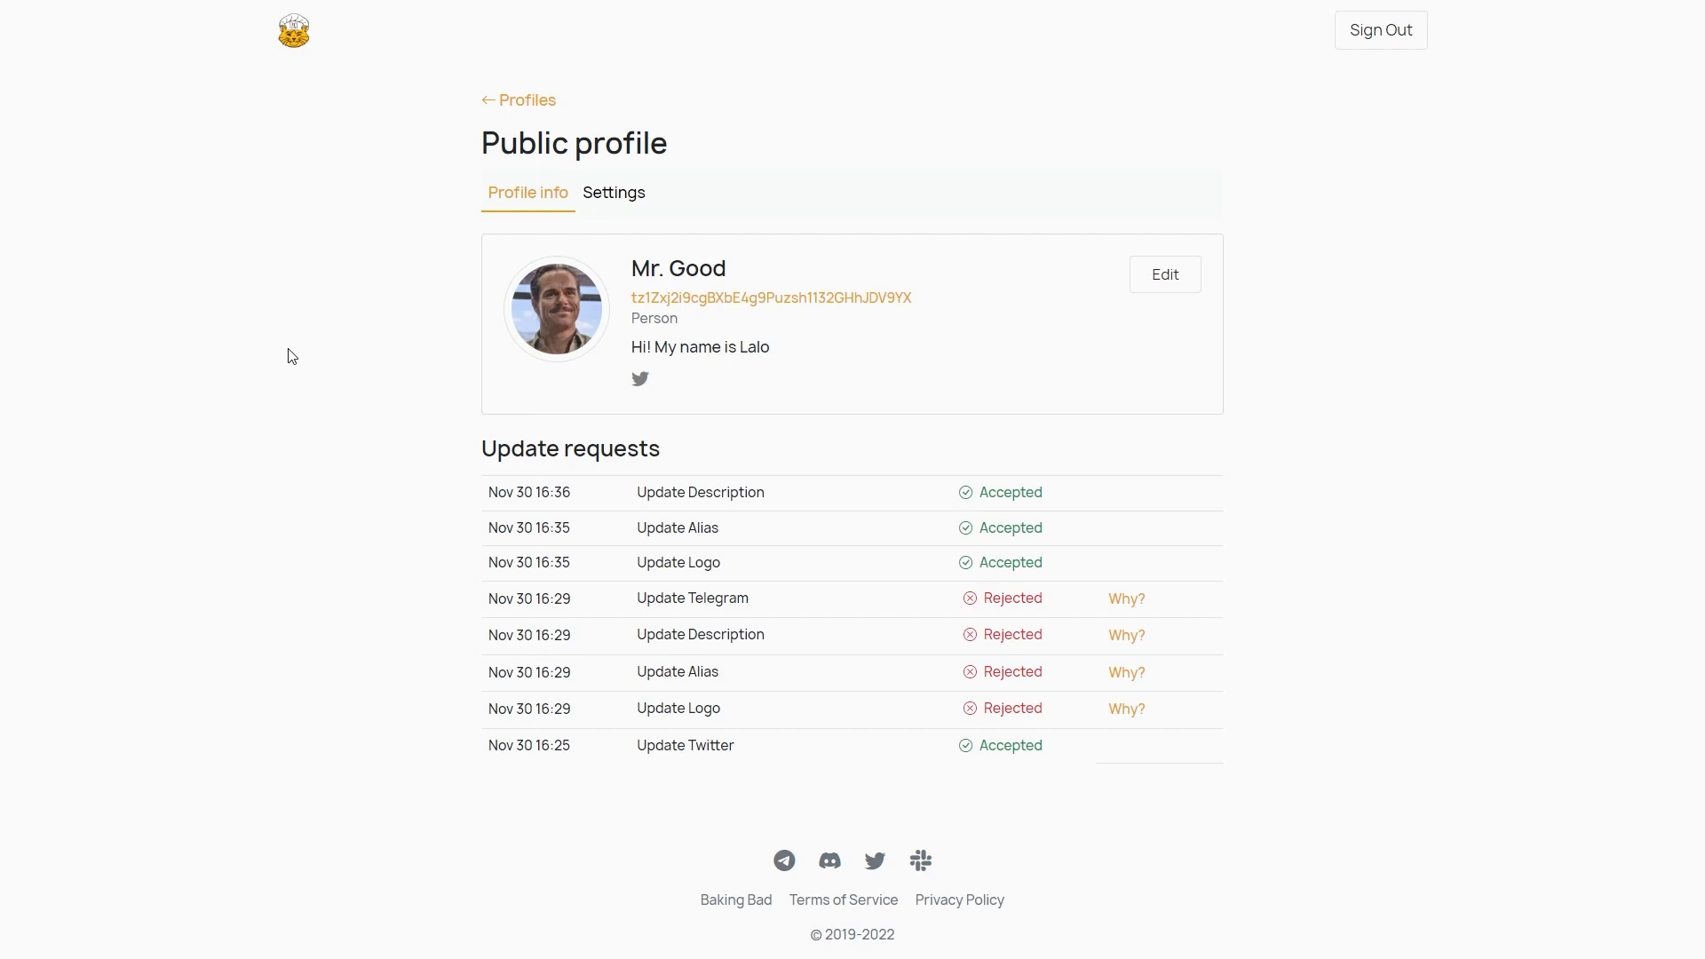
Return to the profiles dashboard, where My public profile lists Mr. Good.
click(770, 297)
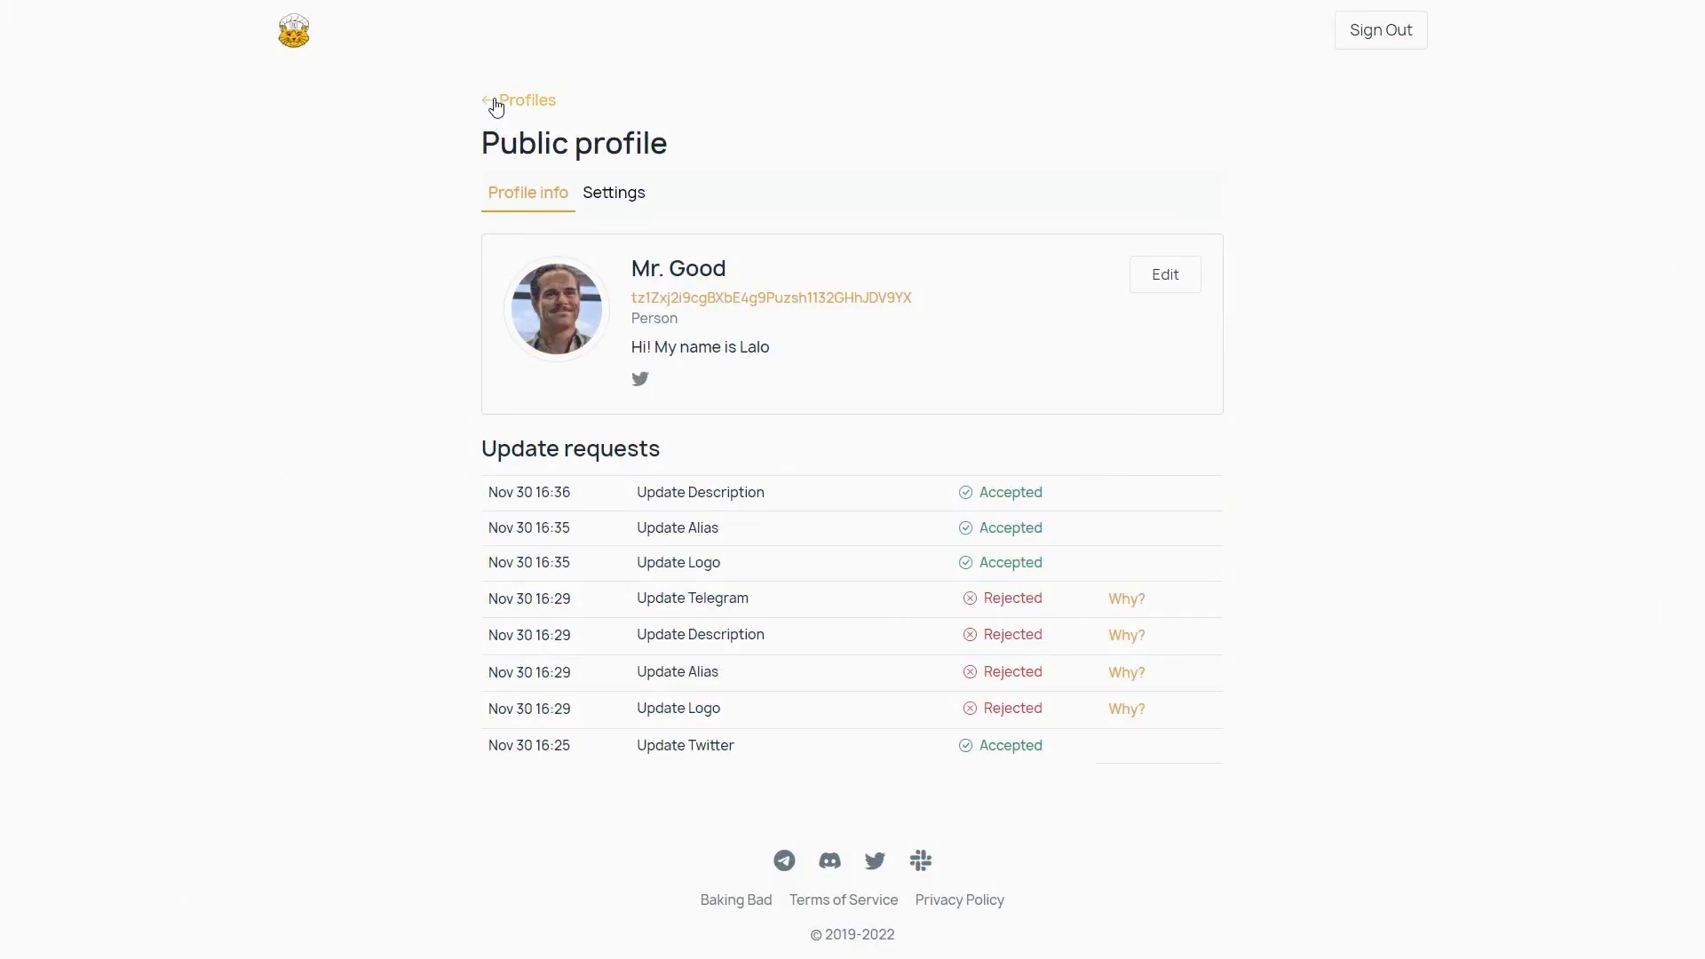
click(527, 99)
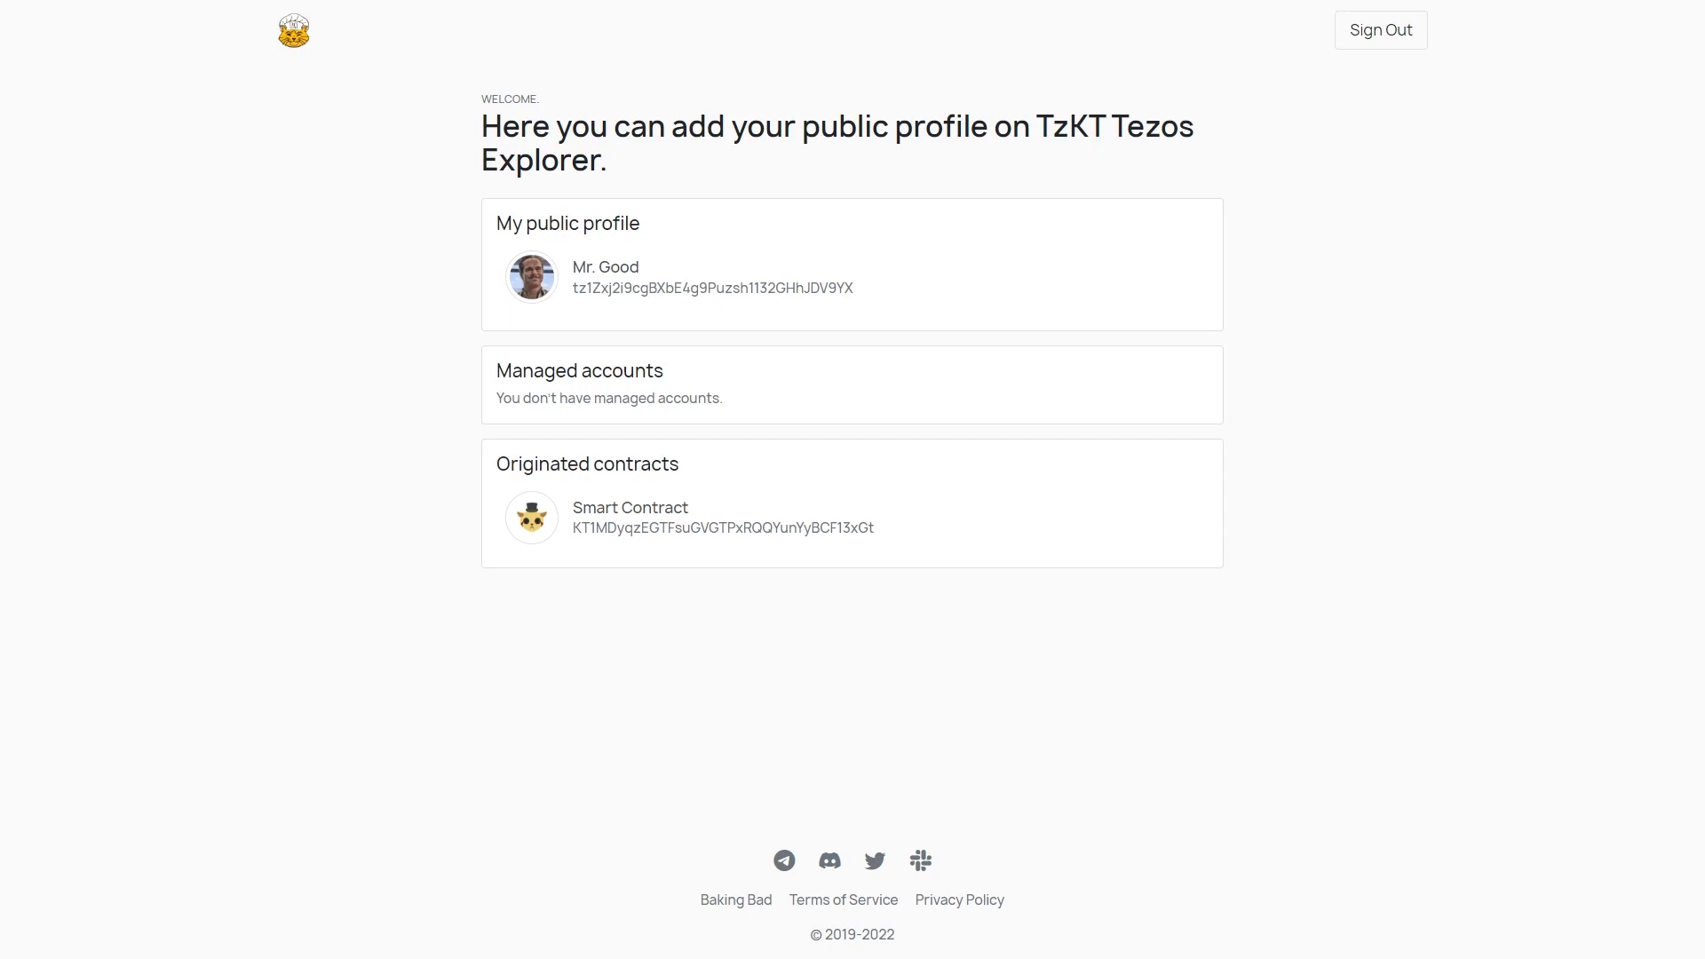
mouse_move(596, 281)
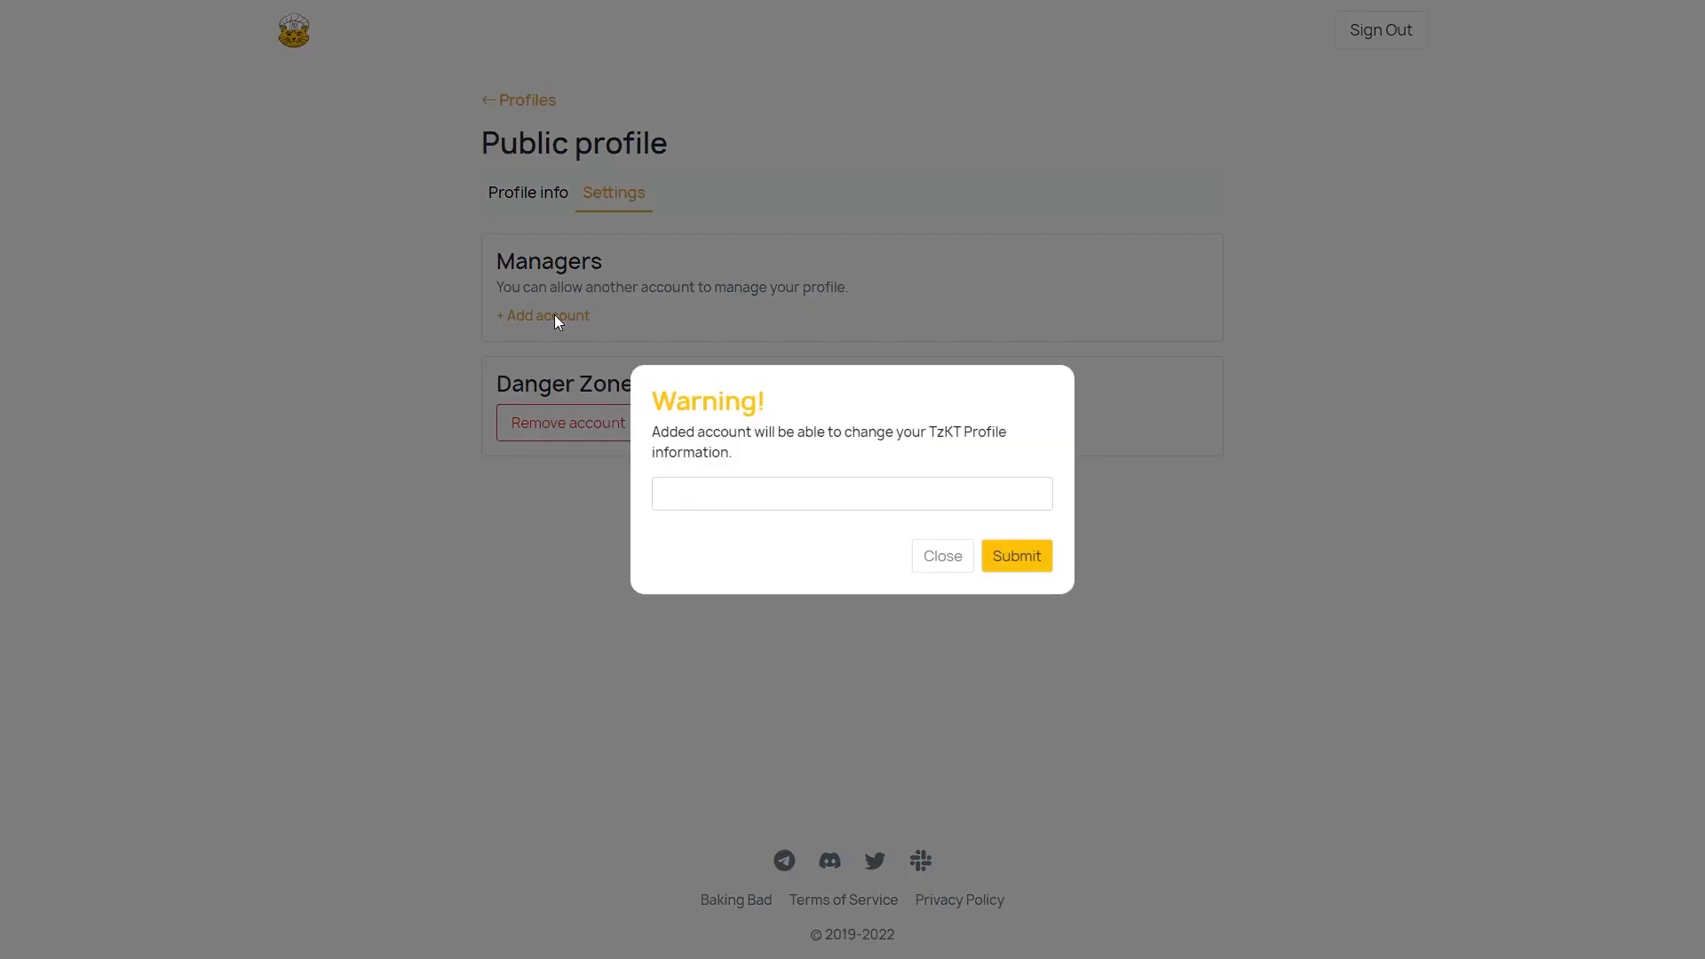
text(tz1YUigABASqRUWAG97qHfHwYkYEGDk9q2Qv)
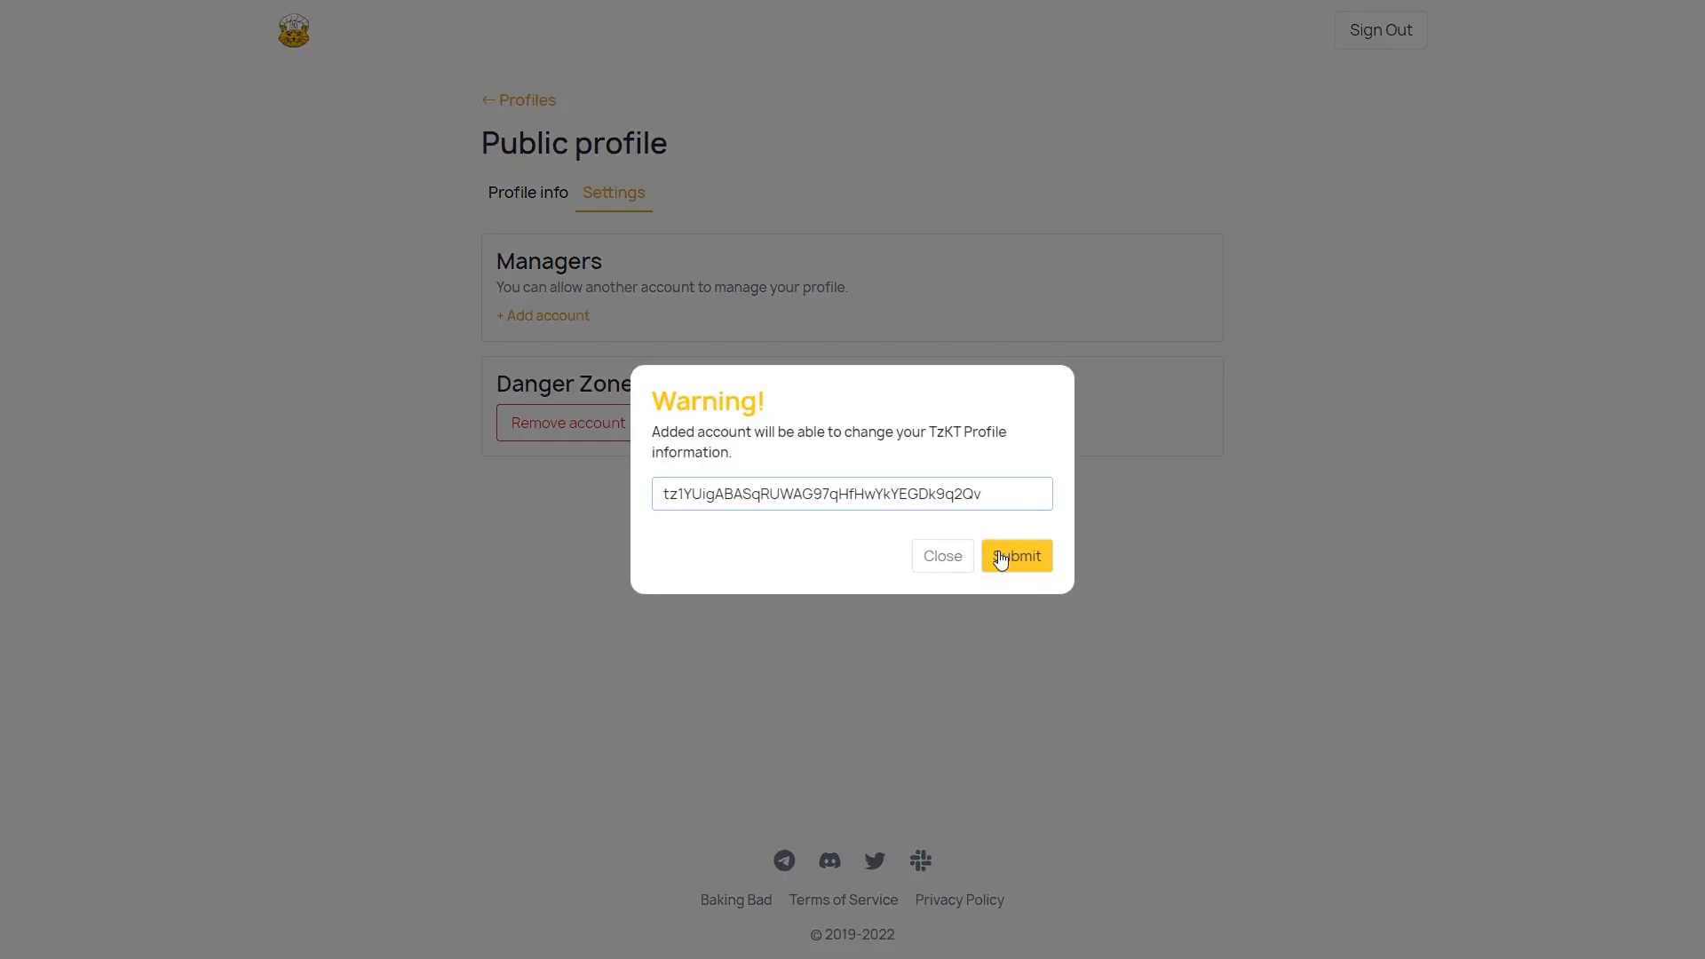
click(1012, 556)
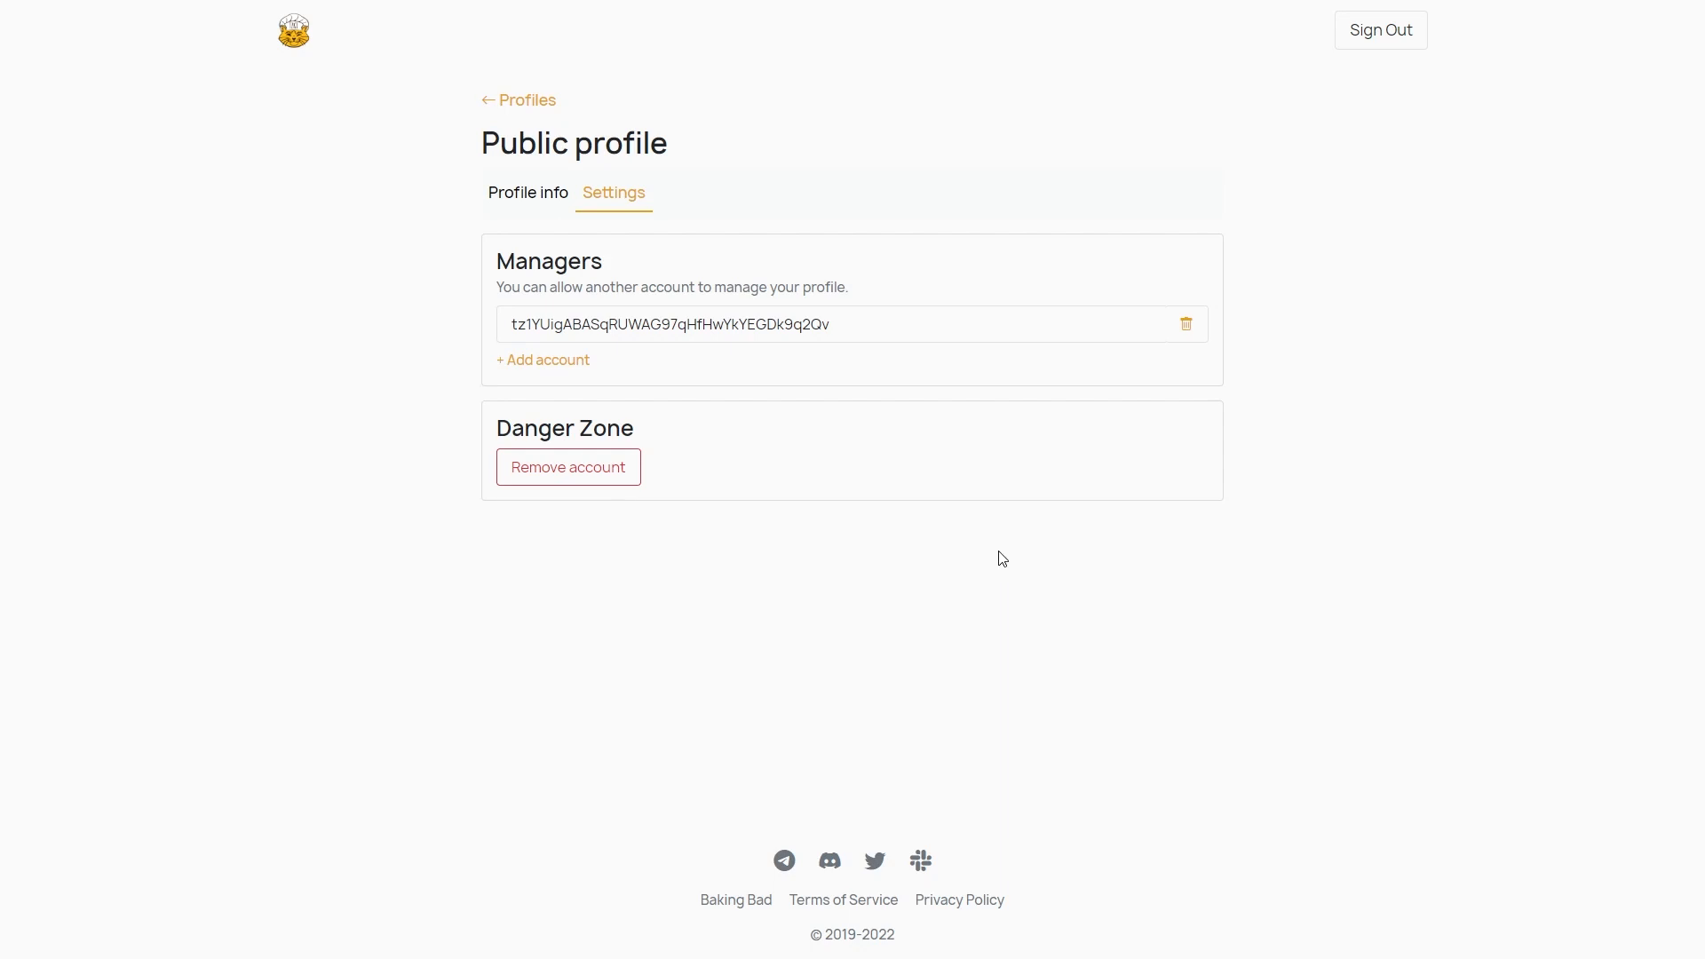
mouse_move(994, 557)
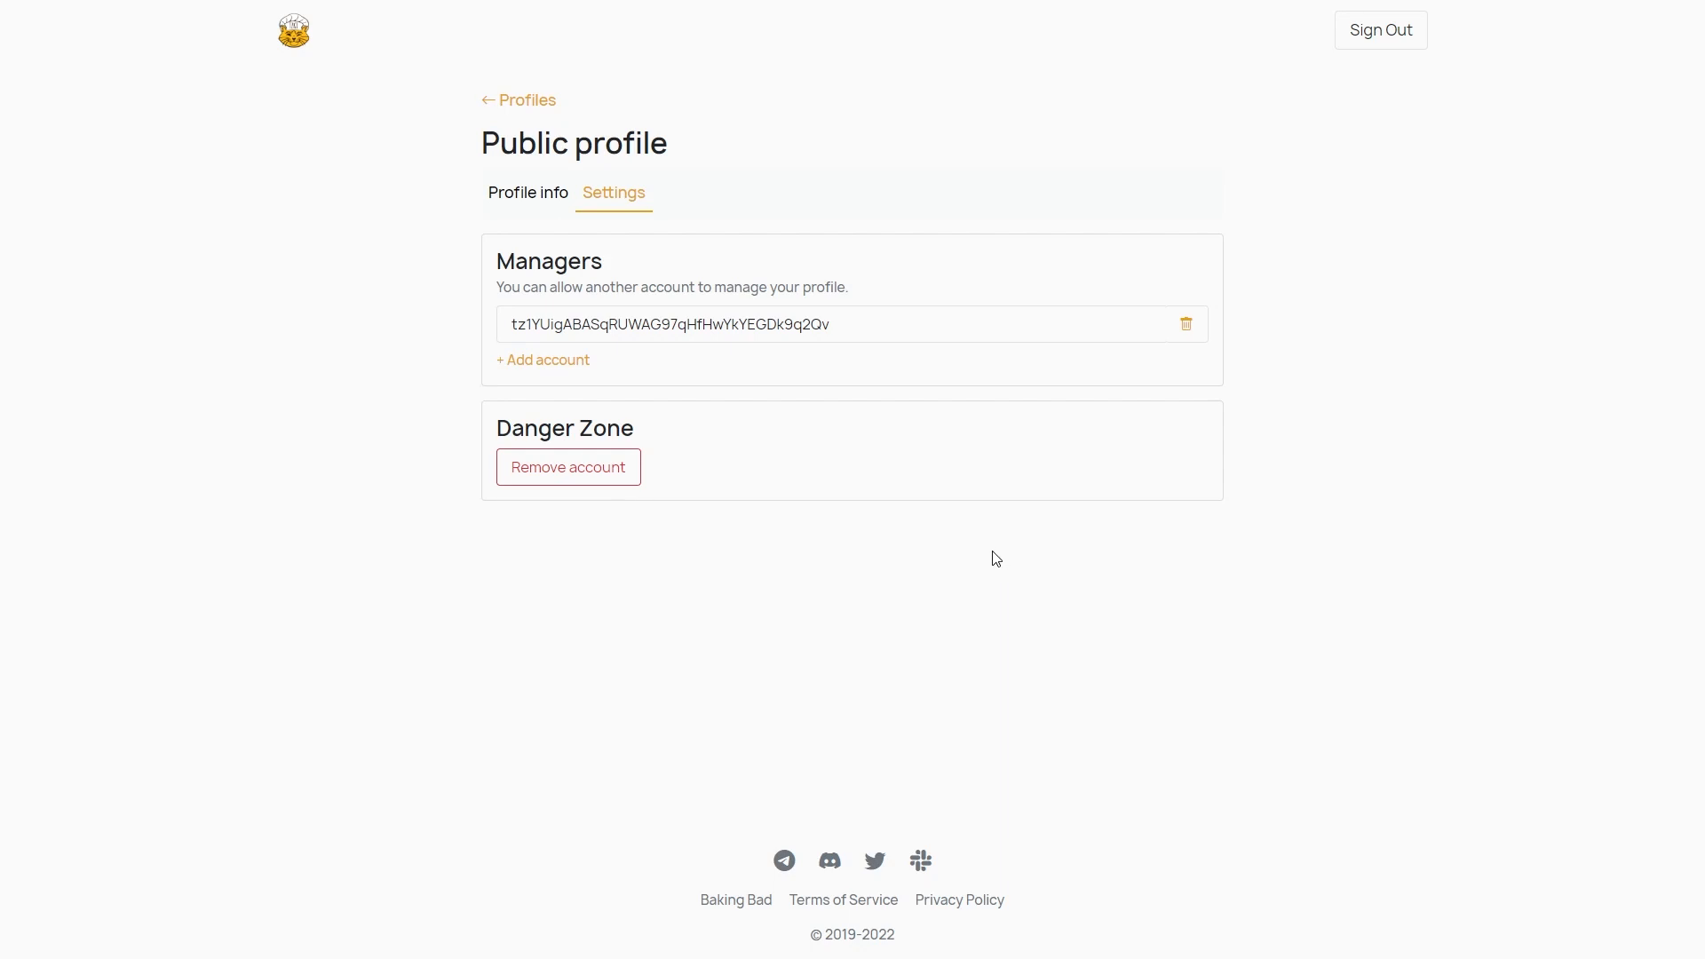
click(567, 466)
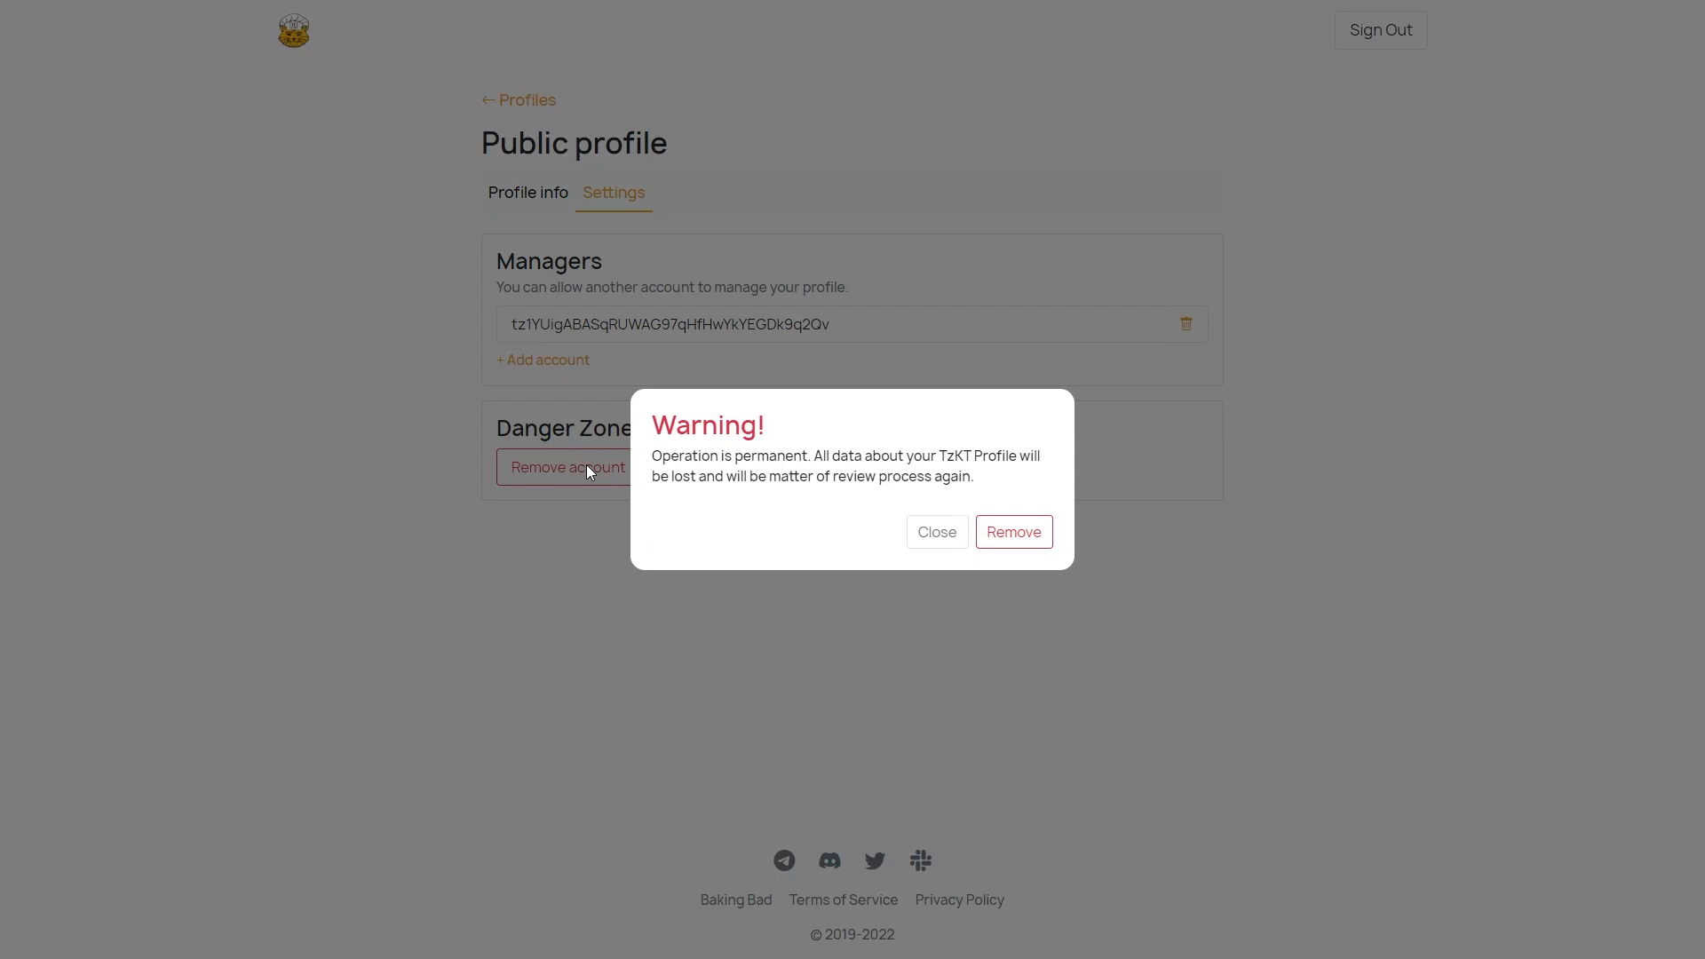
mouse_move(910, 553)
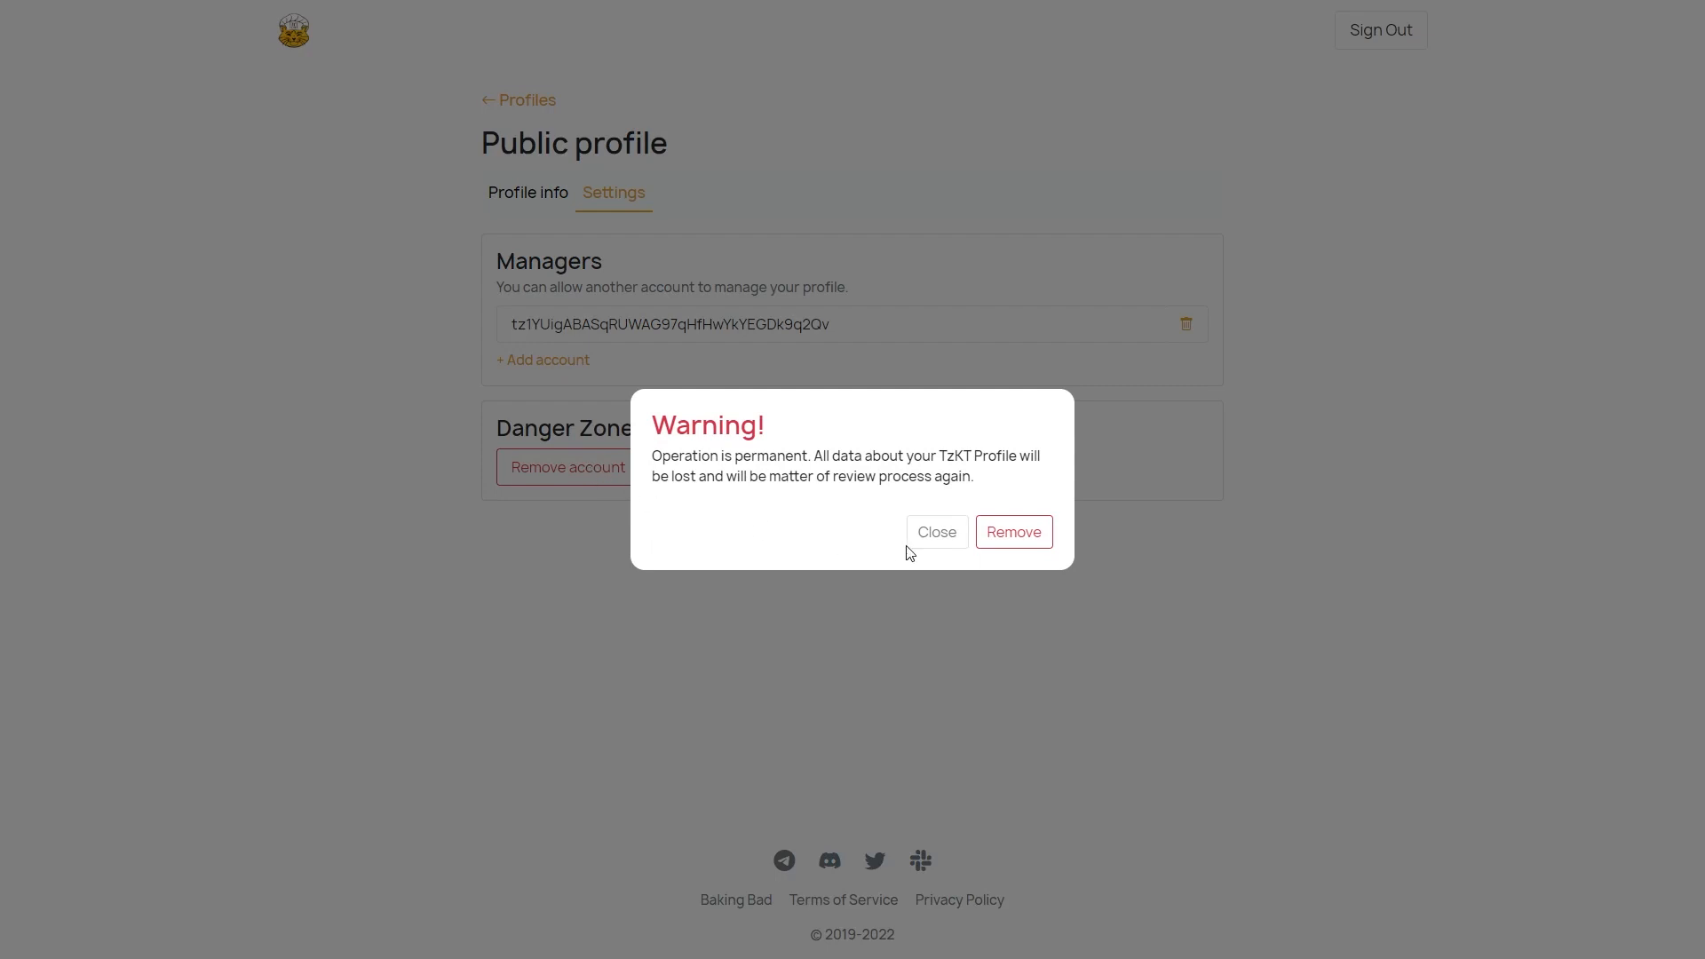
Cancel removing the profile from the account-removal warning.
click(935, 532)
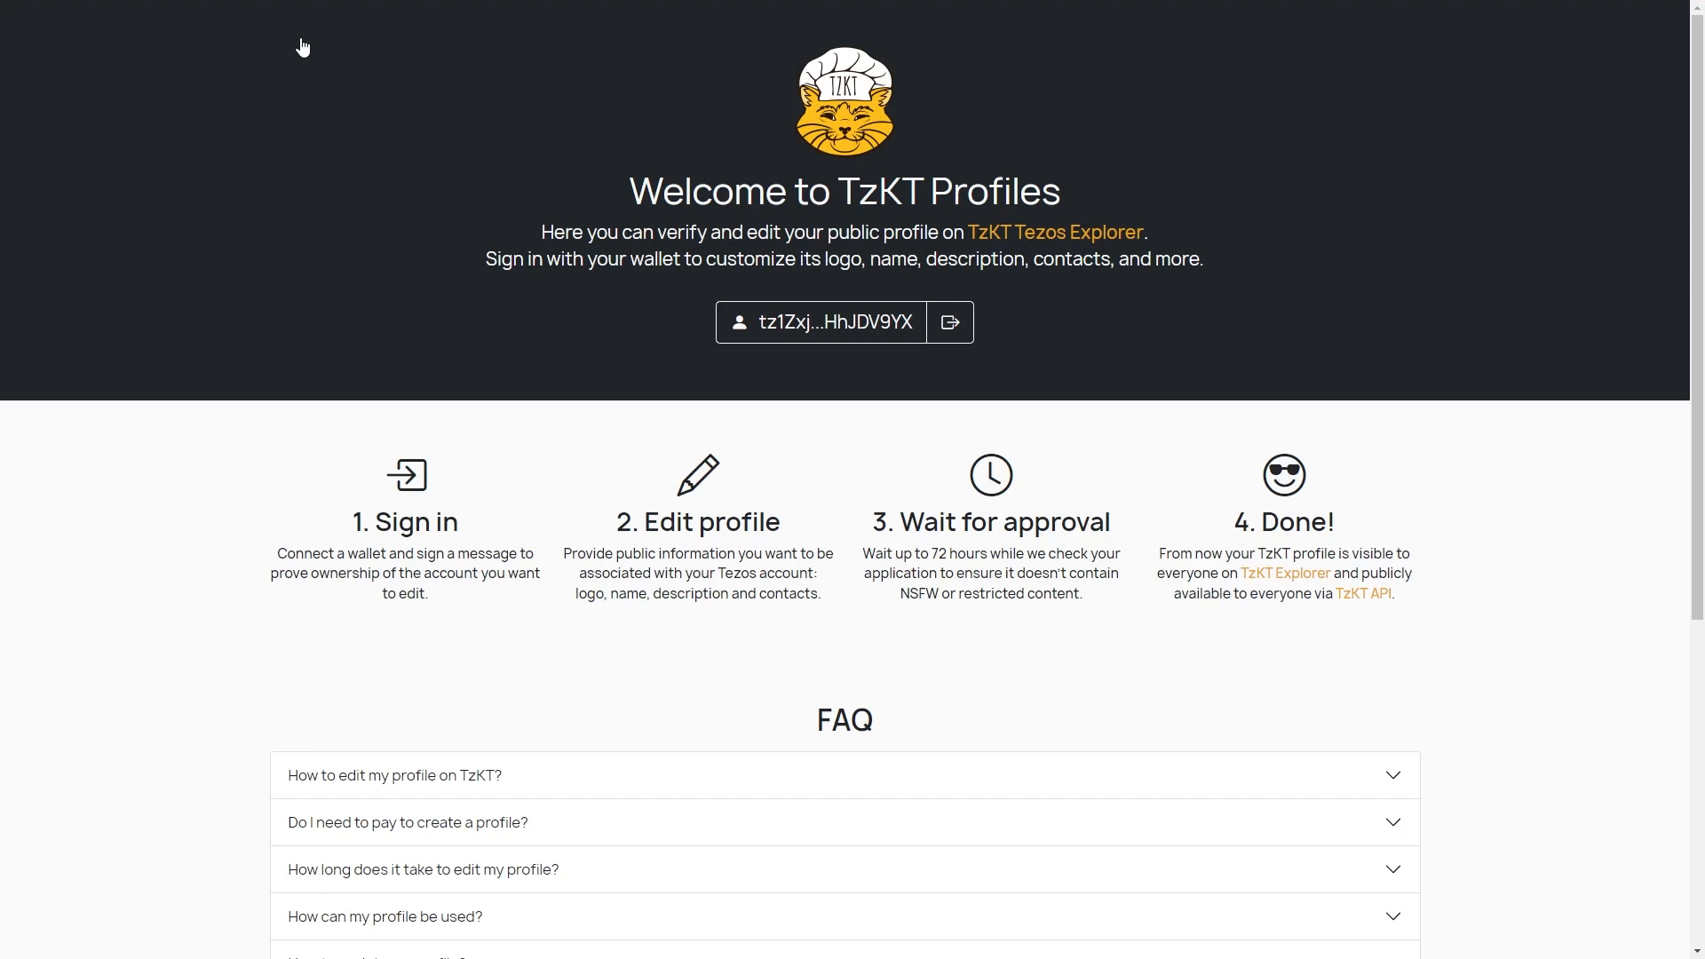
scroll(down, 3)
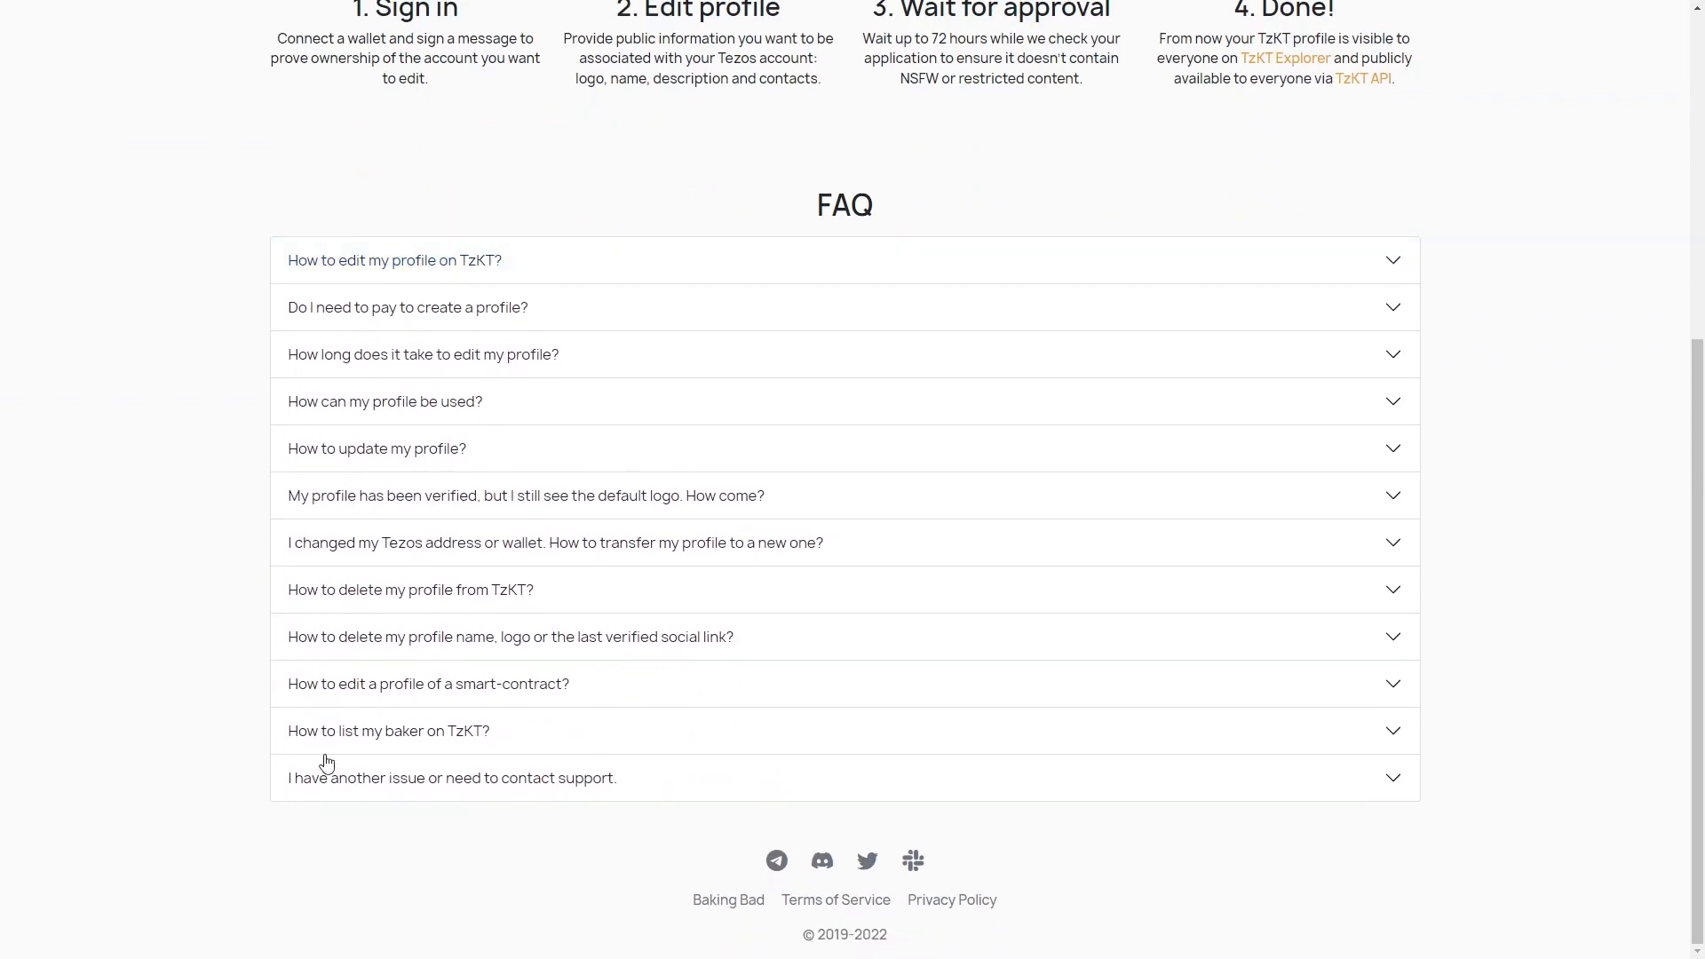
mouse_move(775, 861)
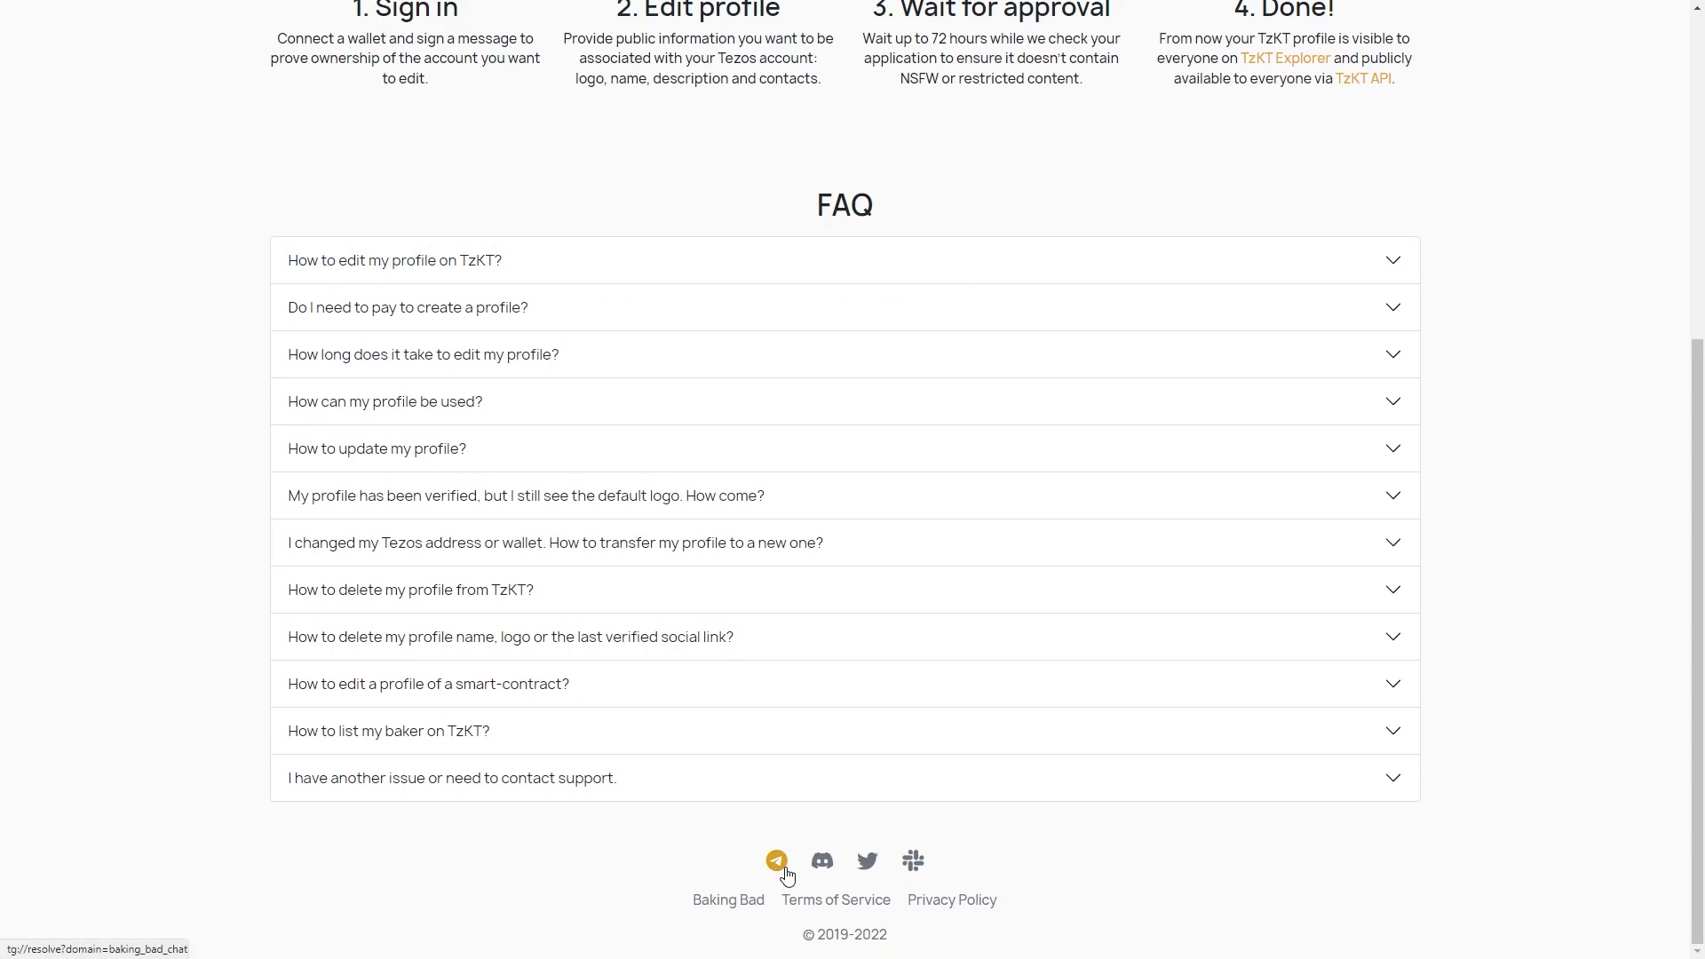